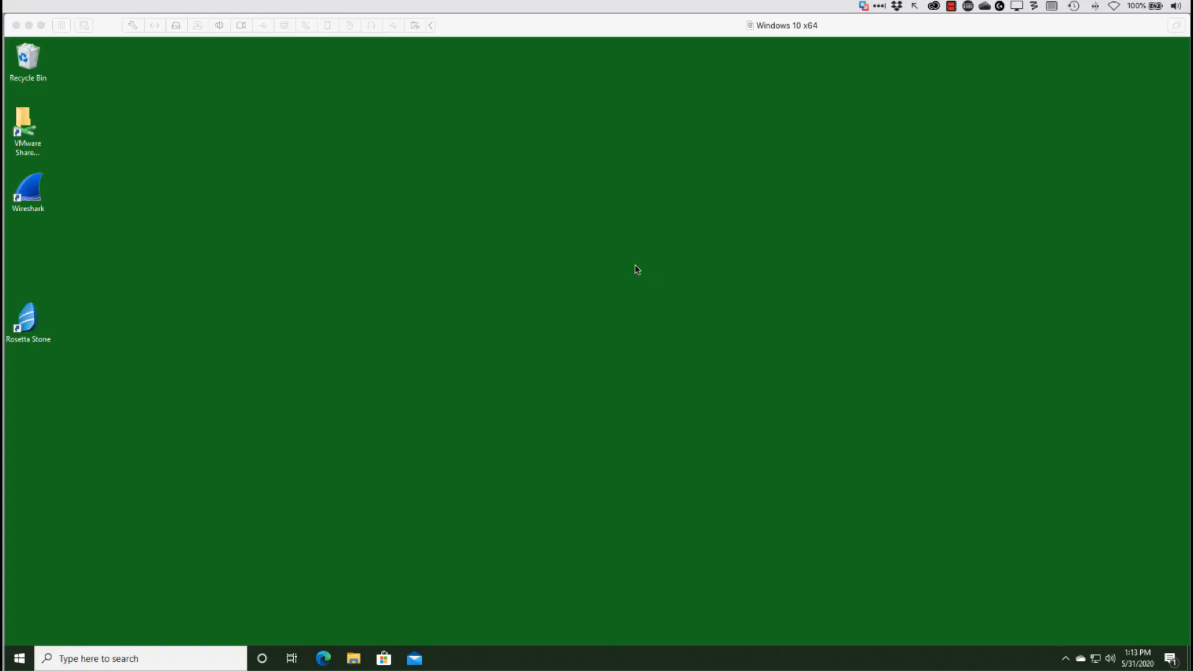
mouse_move(613, 274)
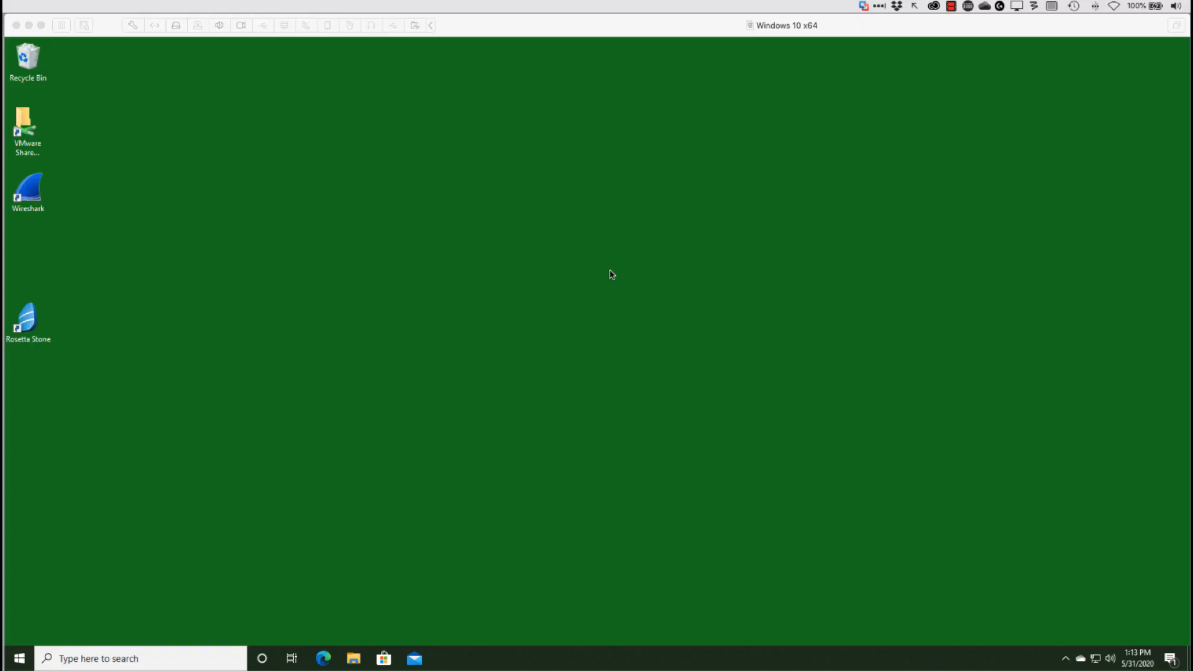
mouse_move(598, 273)
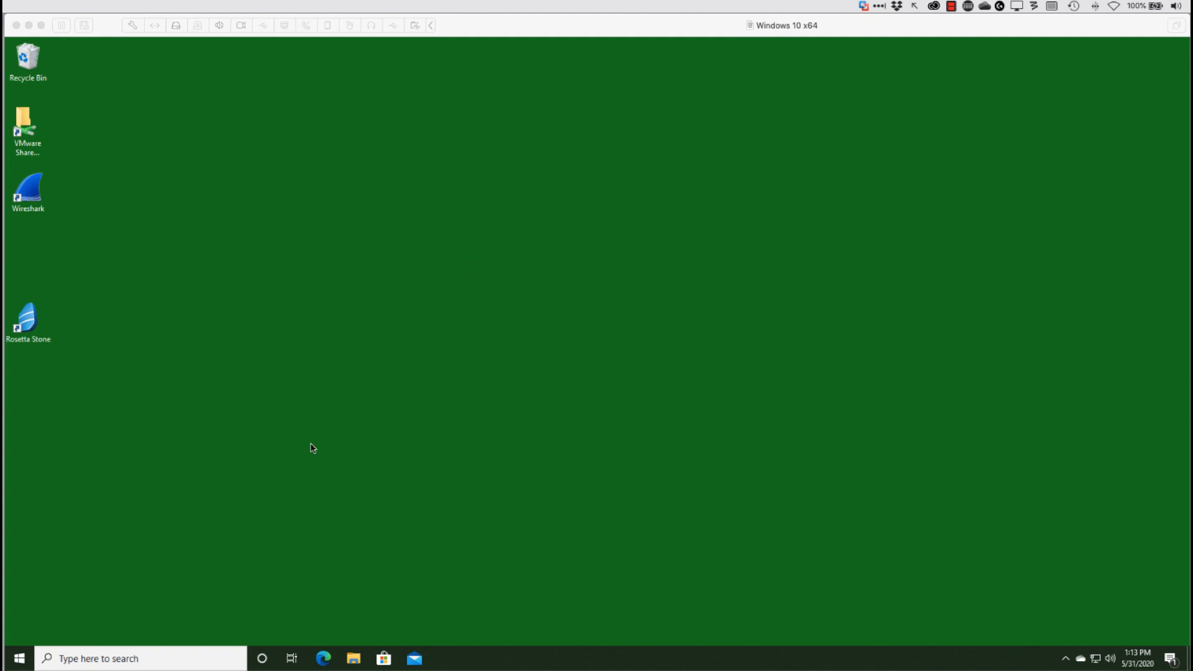
mouse_move(243, 489)
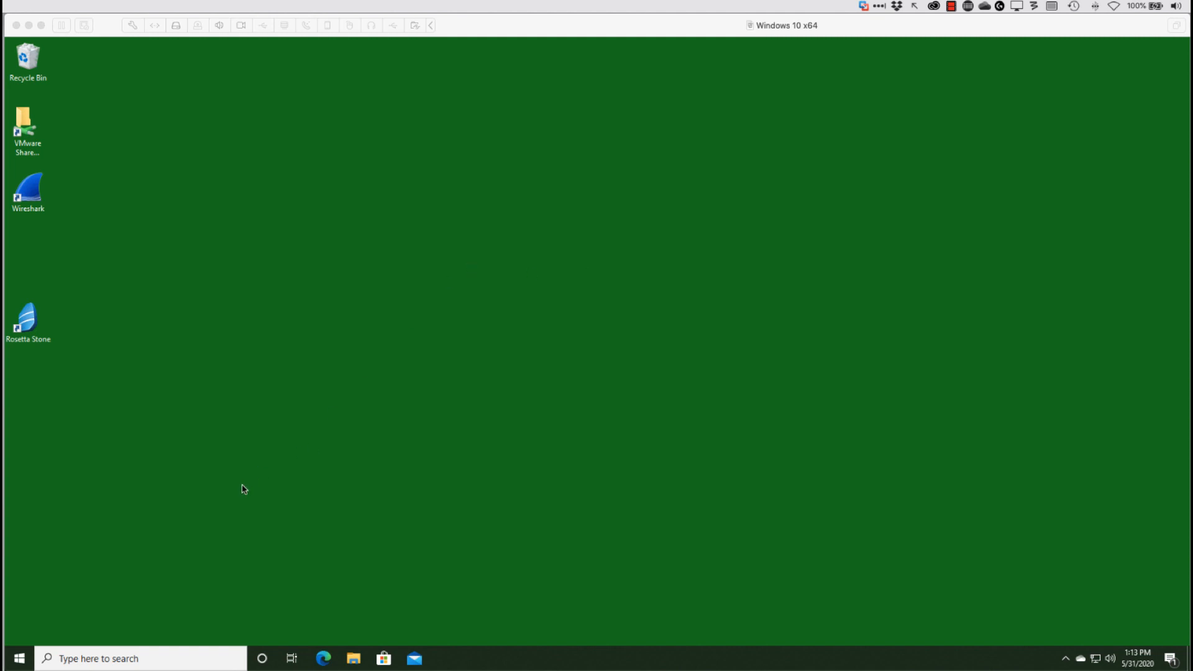
mouse_move(224, 493)
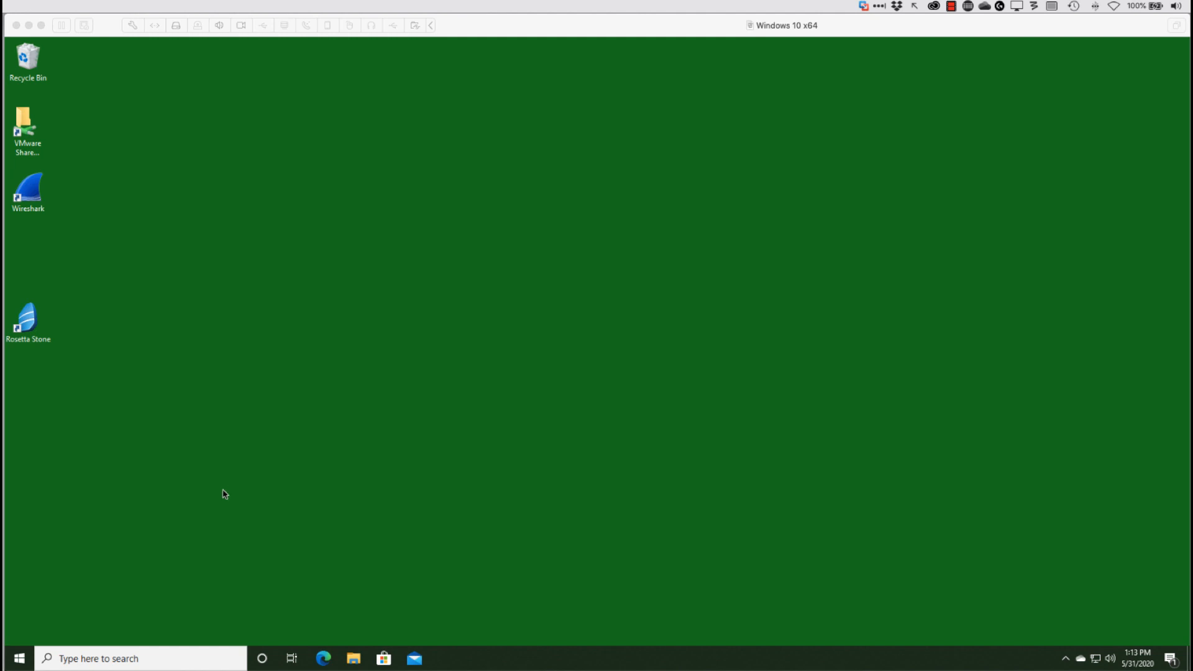
mouse_move(184, 545)
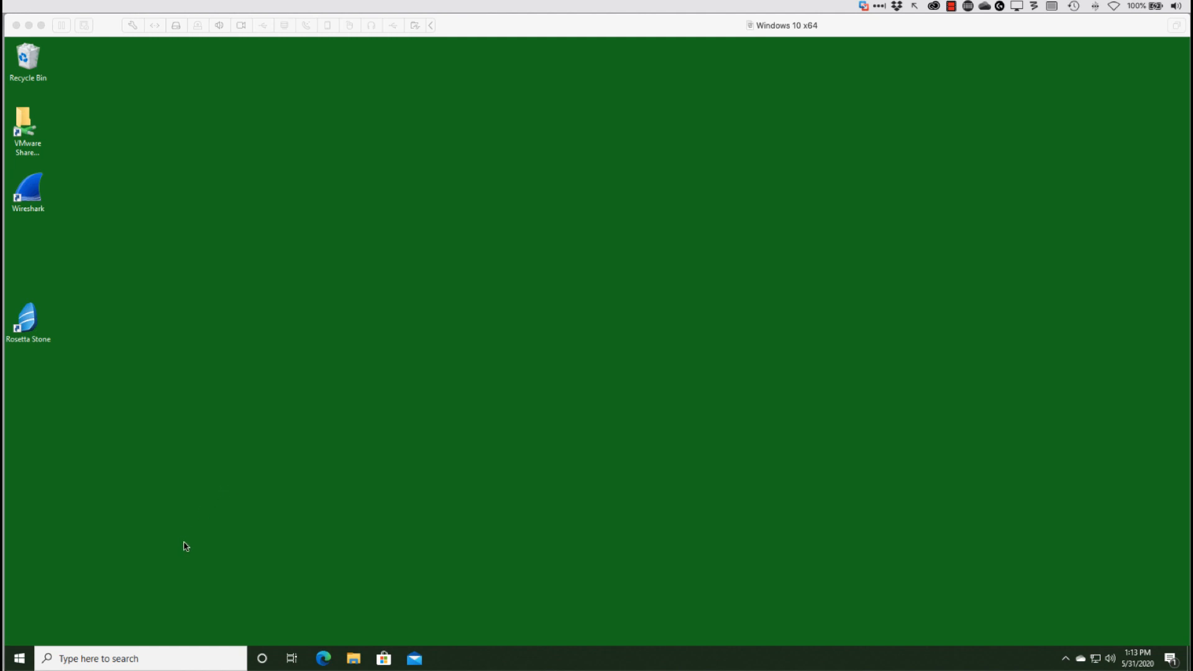
mouse_move(109, 659)
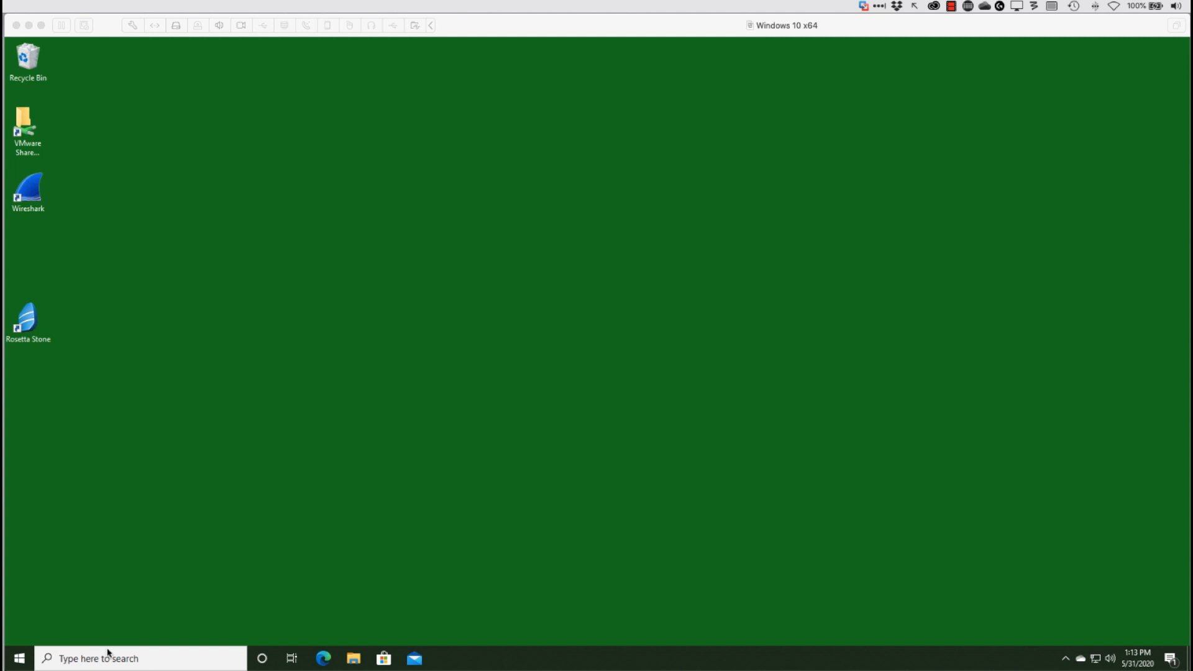
Search 'control panel', open it, view by Category, then back to Large icons.
click(140, 659)
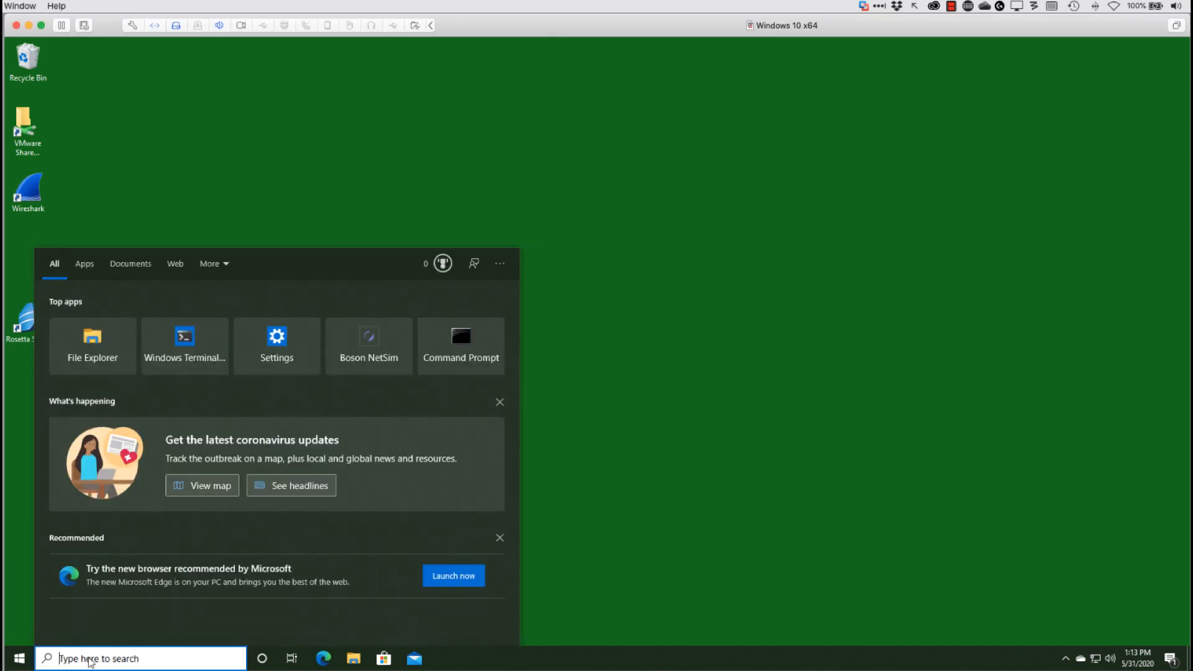
text(control panel)
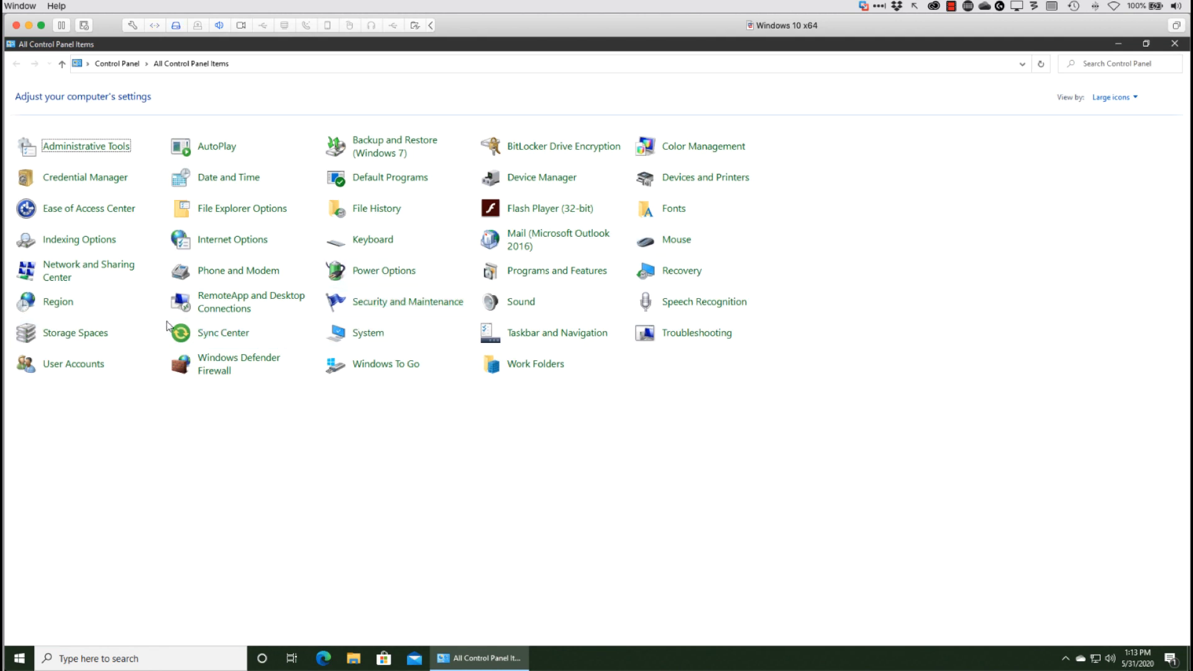
click(1111, 97)
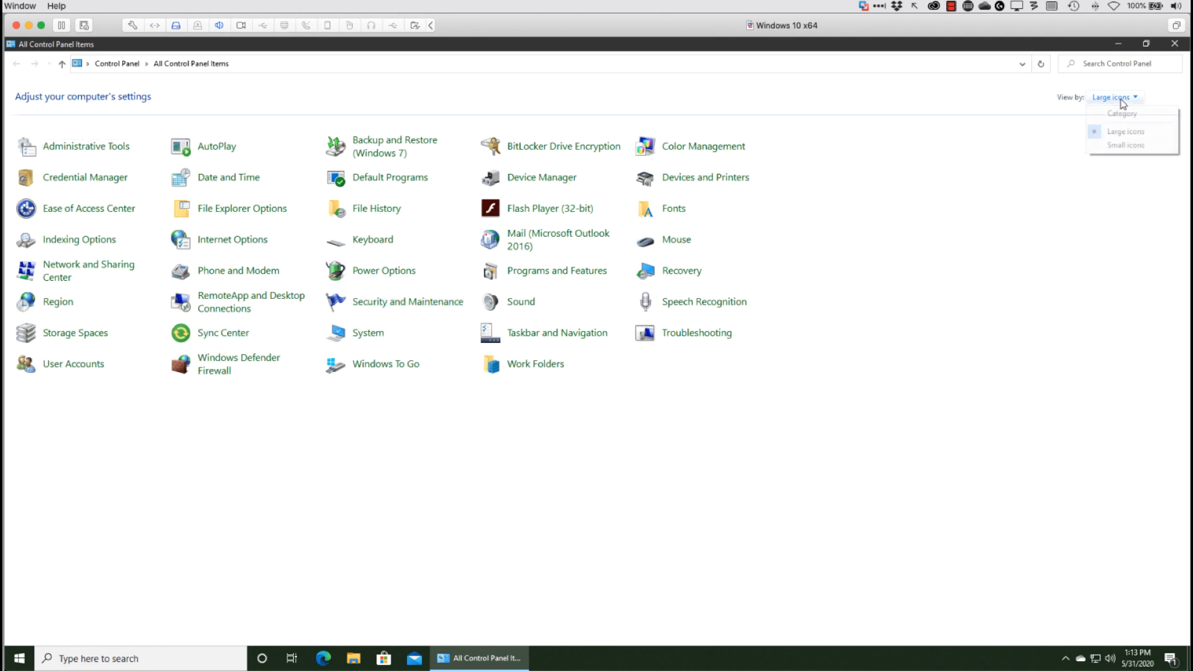
click(1121, 113)
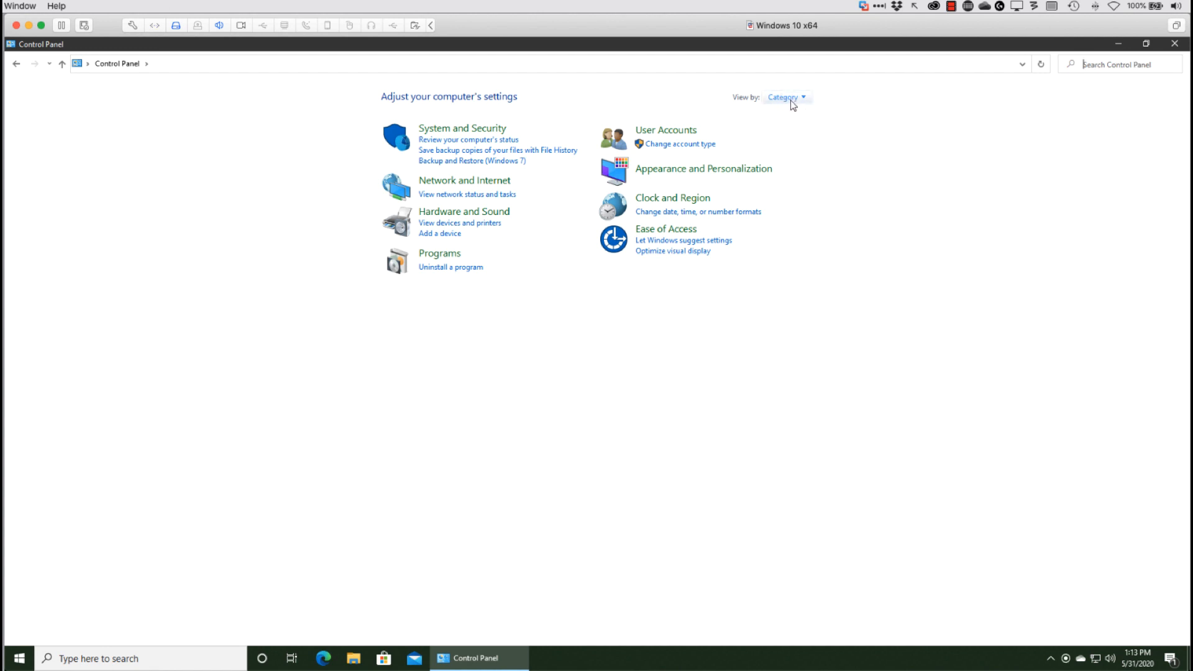
click(785, 97)
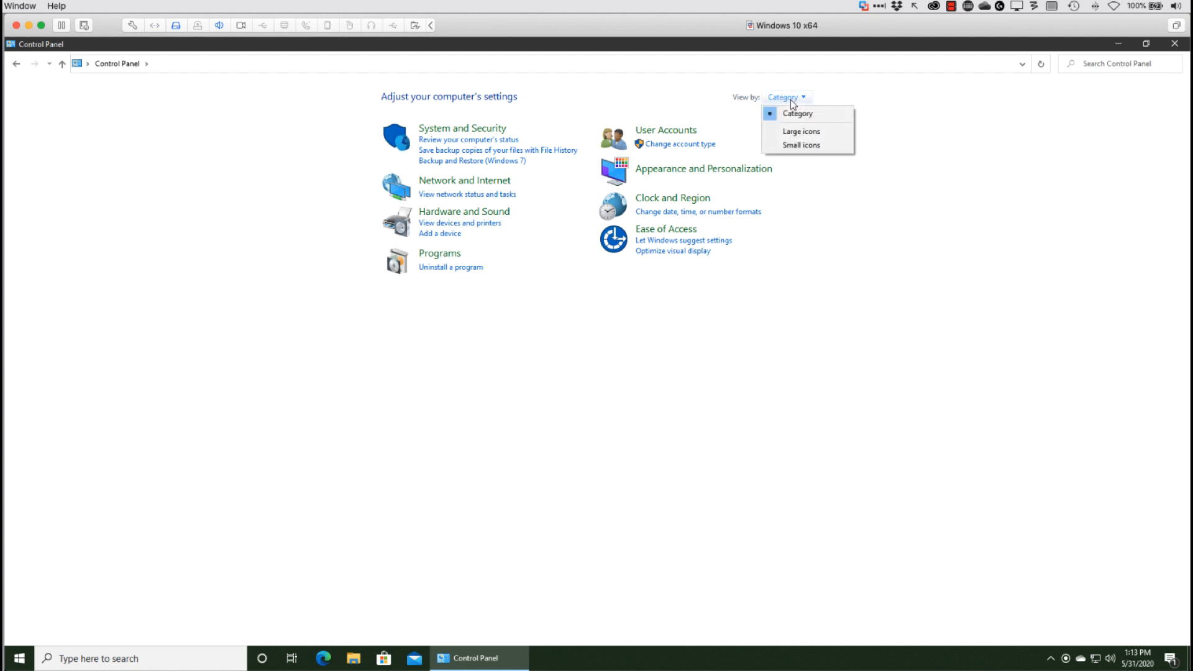
click(801, 130)
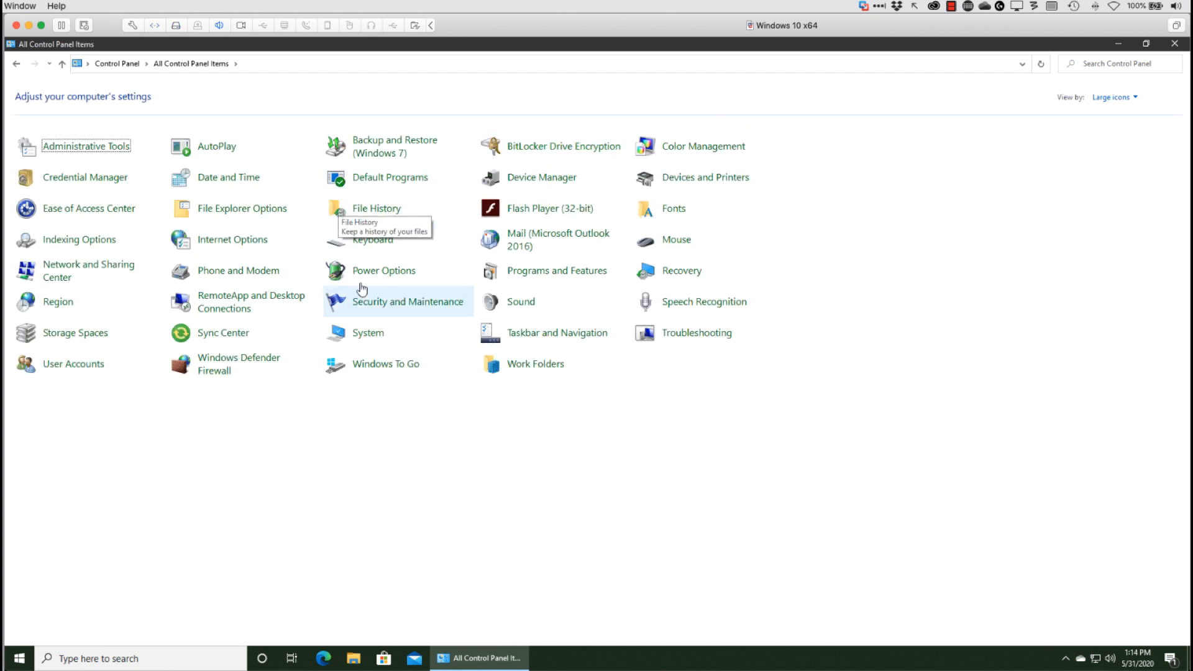
Open the System page and its Advanced system settings in System Properties.
click(368, 333)
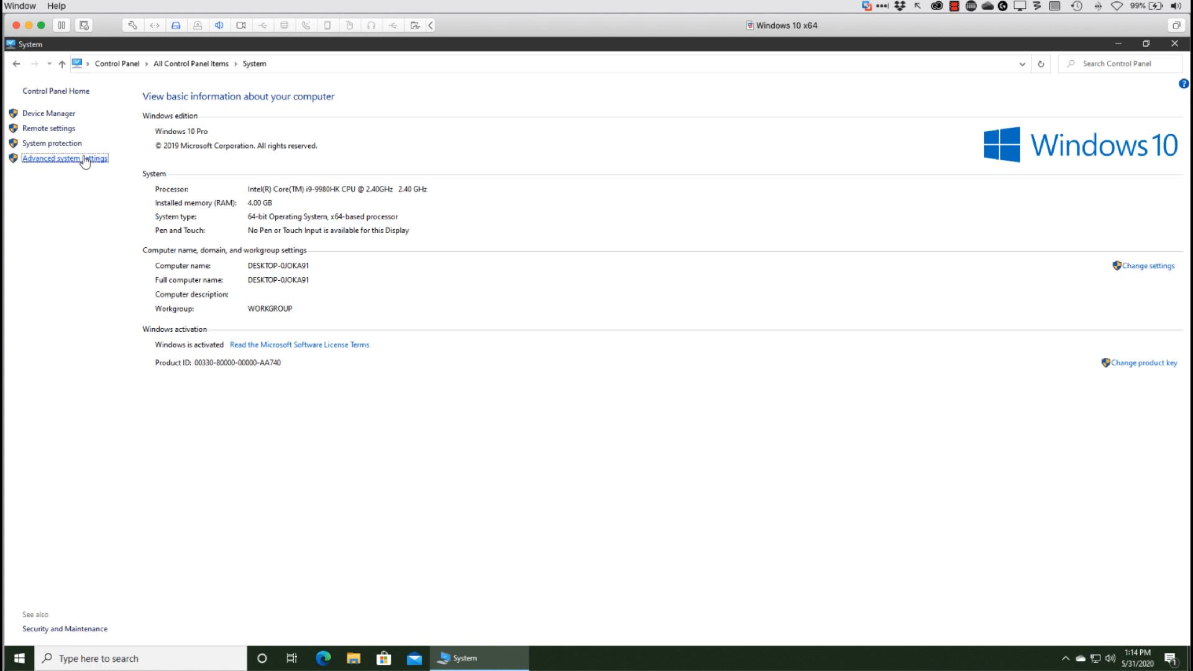
click(65, 158)
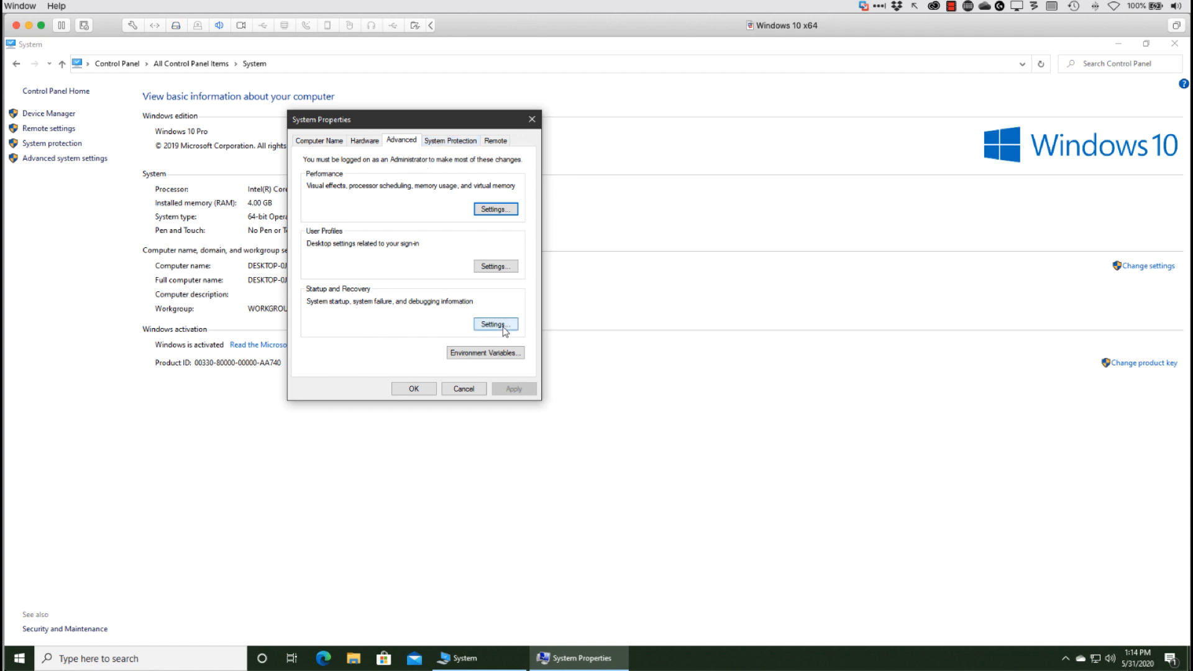
Open the Startup and Recovery settings showing the %SystemRoot%\MEMORY.DMP dump file.
click(495, 323)
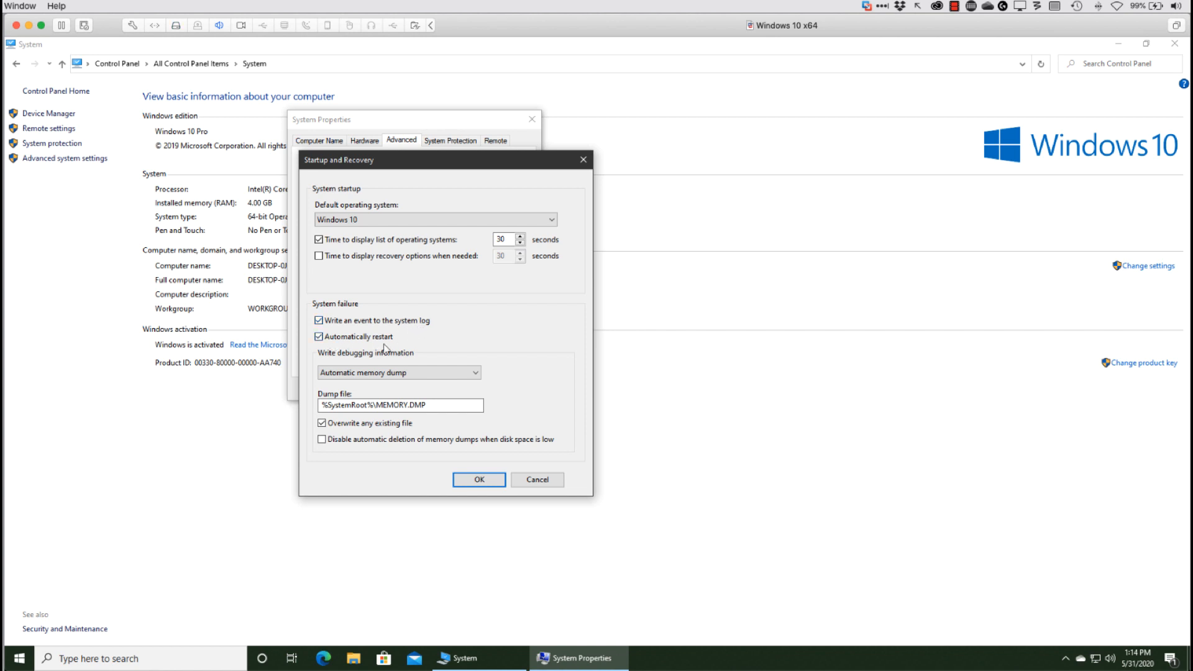
mouse_move(395, 348)
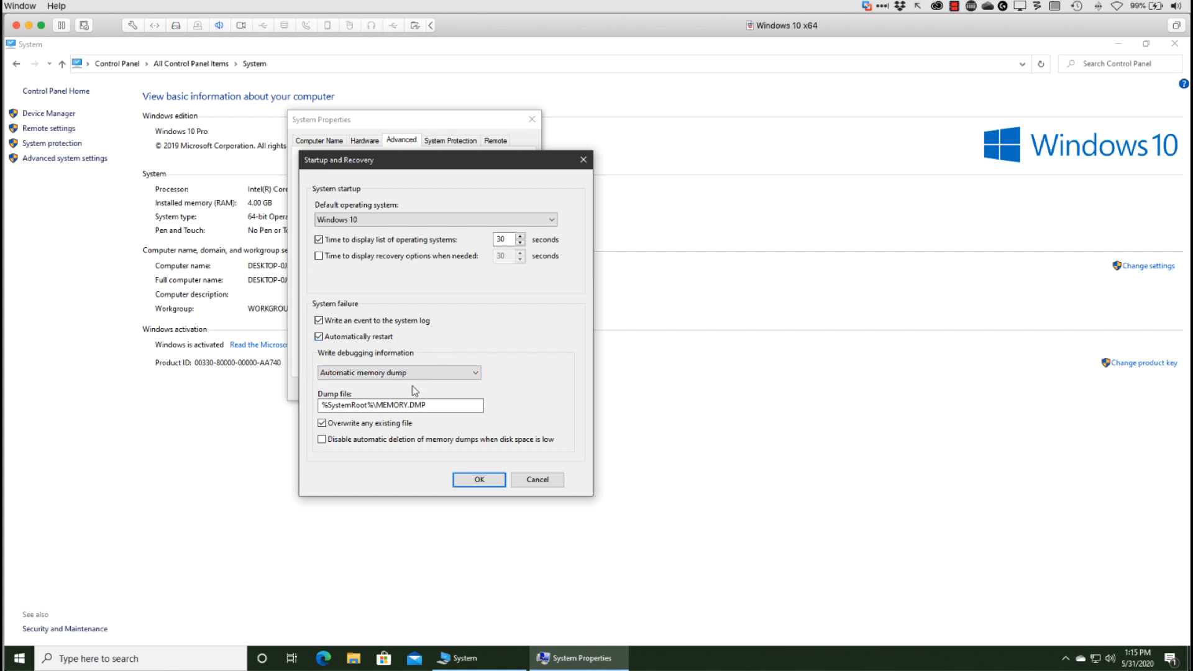
Toggle the Overwrite and Disable automatic deletion dump options and restore them, then list the memory dump types.
click(401, 405)
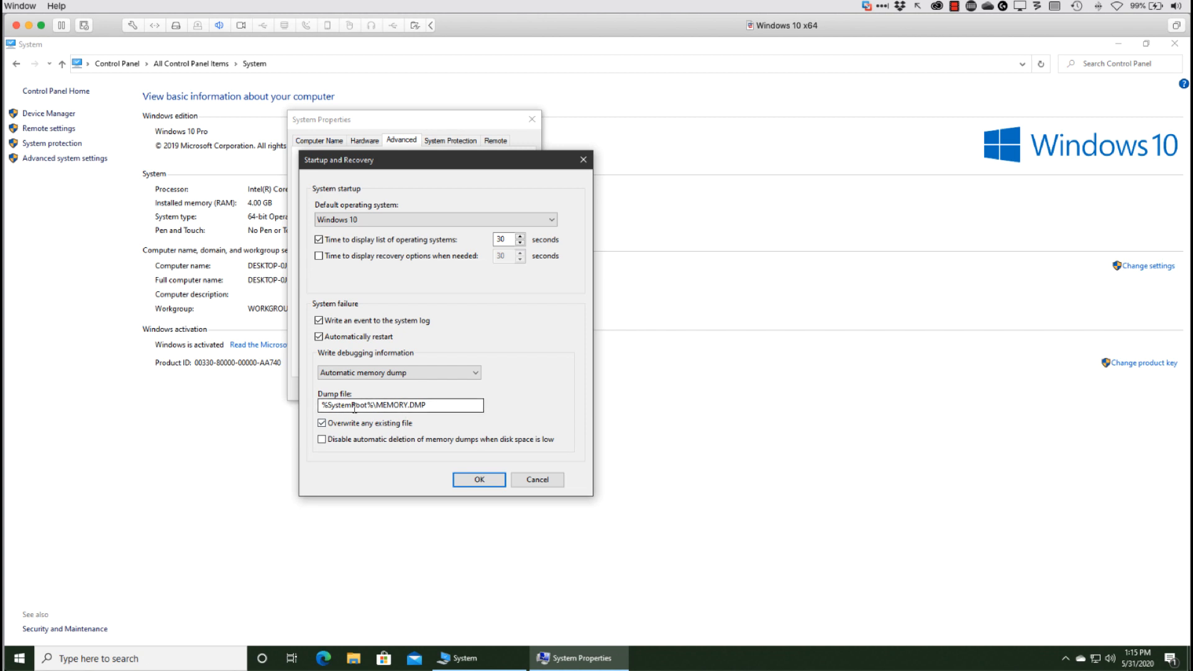
mouse_move(354, 405)
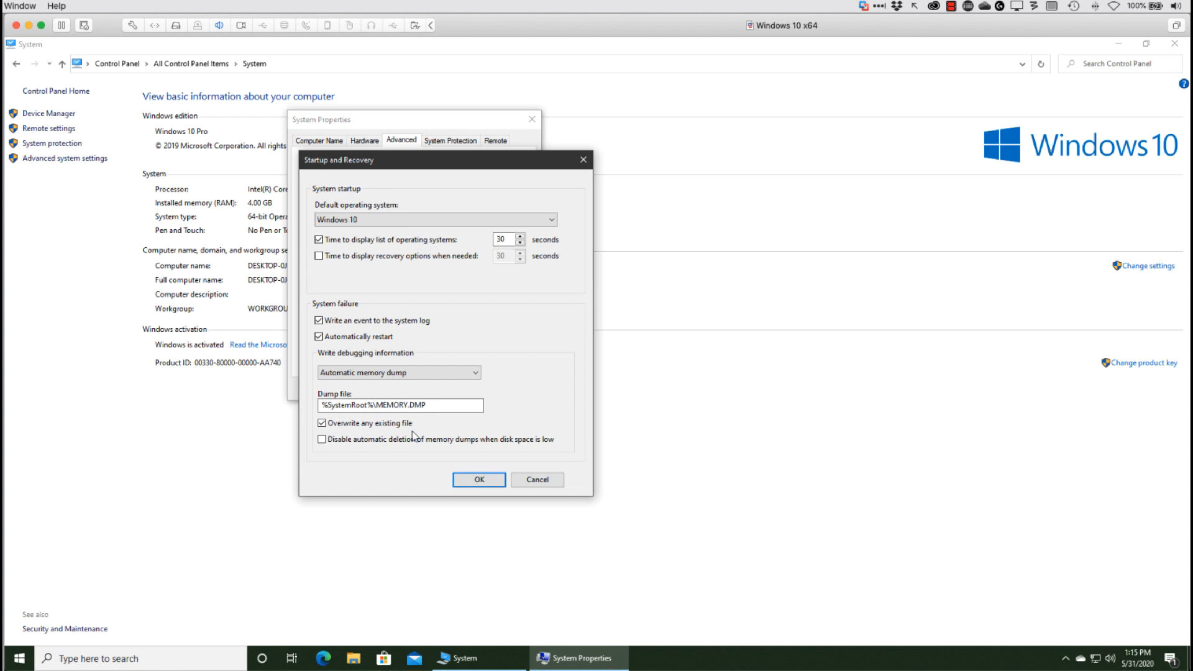
click(320, 423)
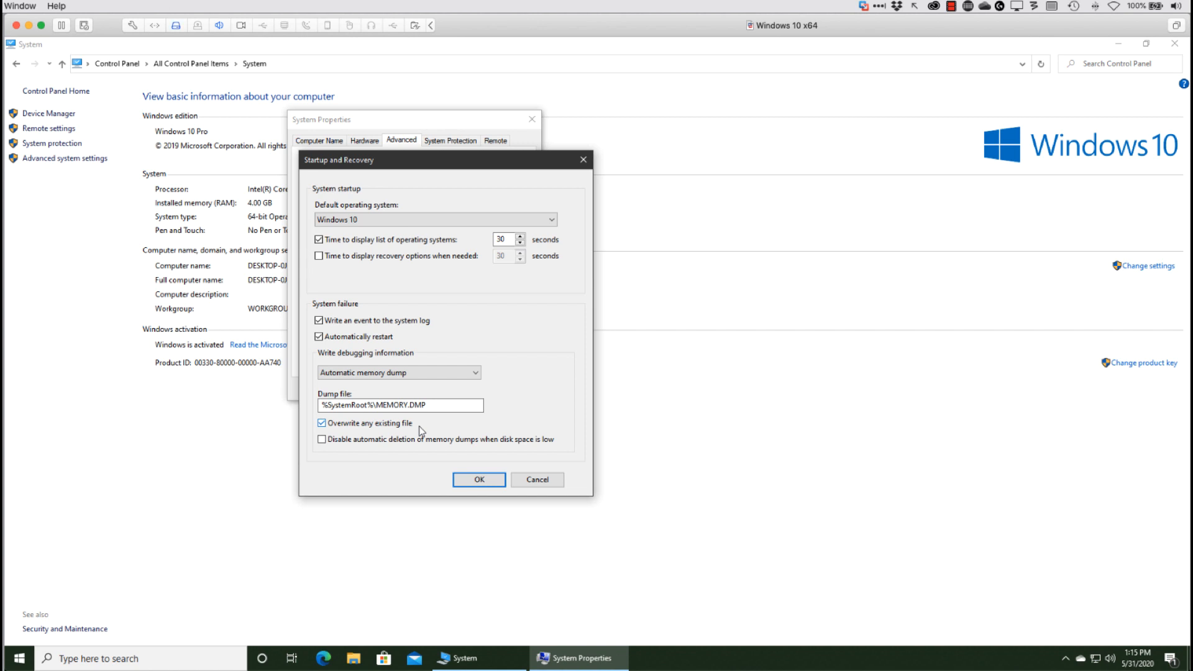
mouse_move(365, 429)
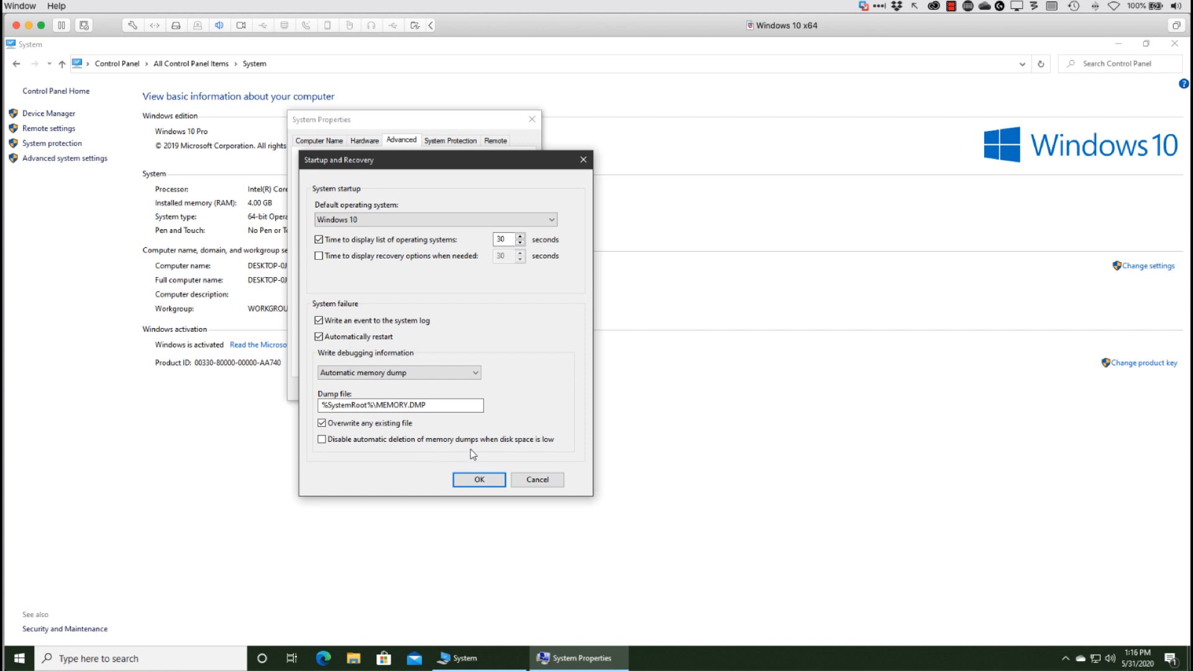
mouse_move(443, 457)
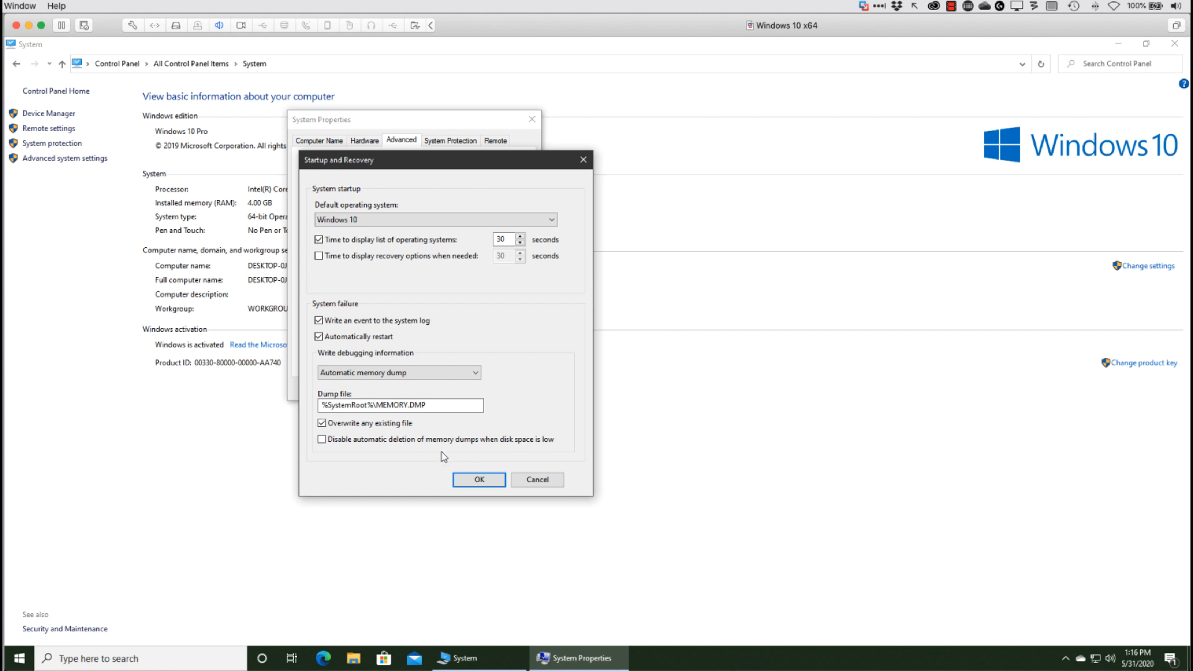
click(322, 439)
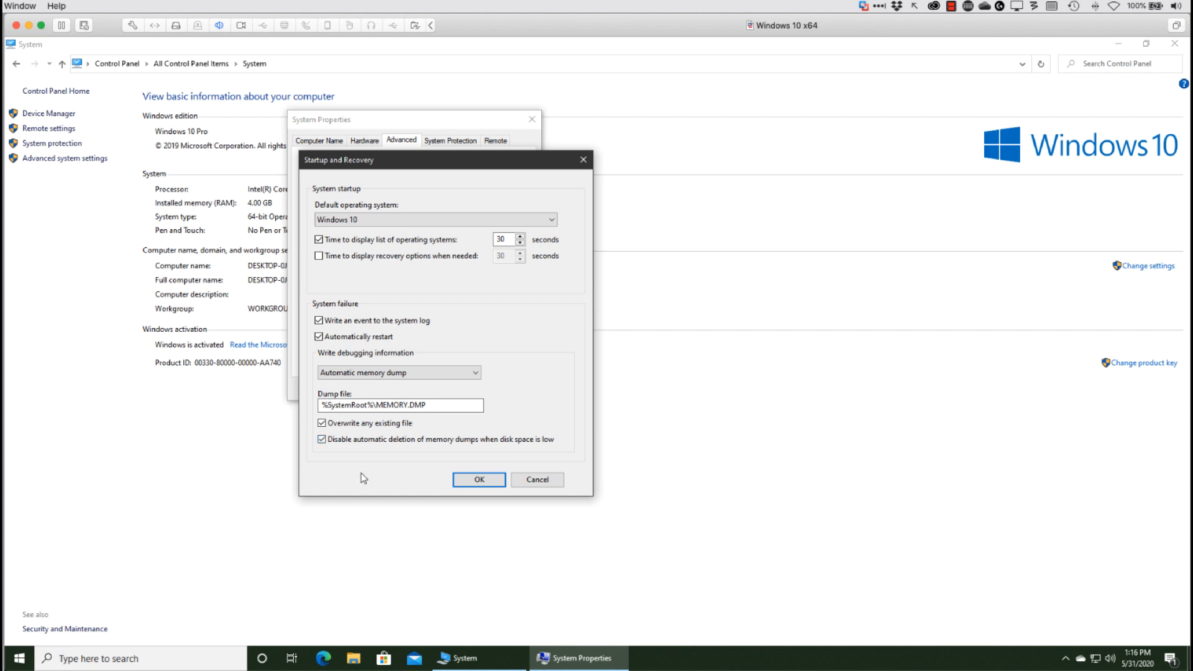
click(321, 422)
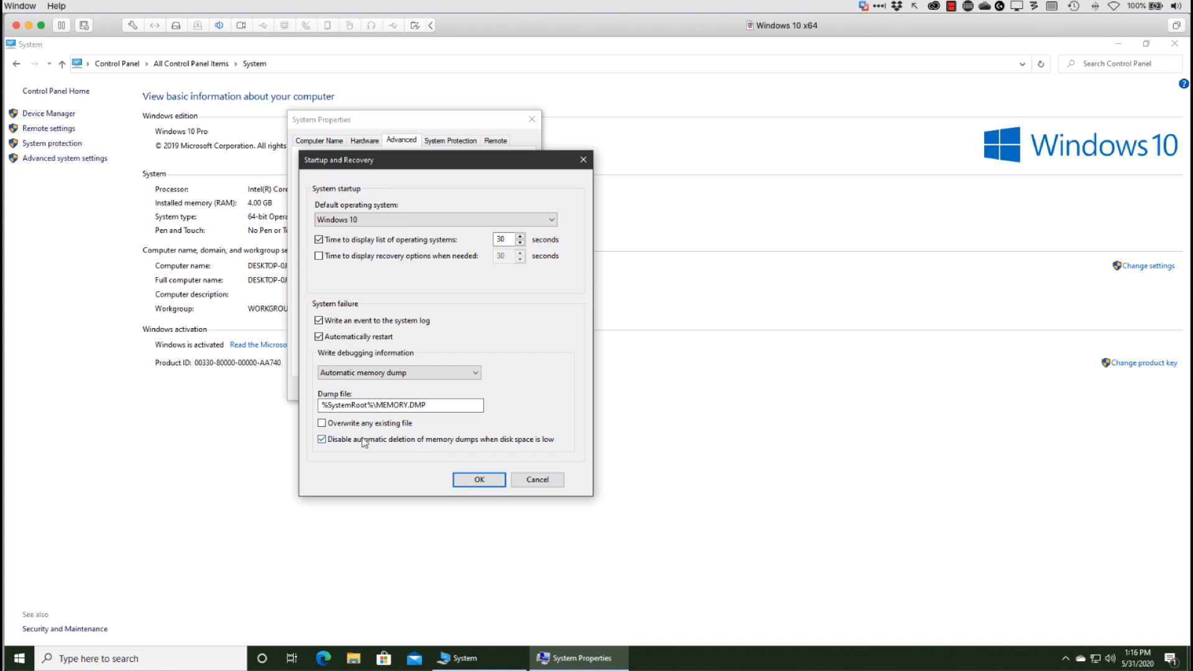
click(322, 424)
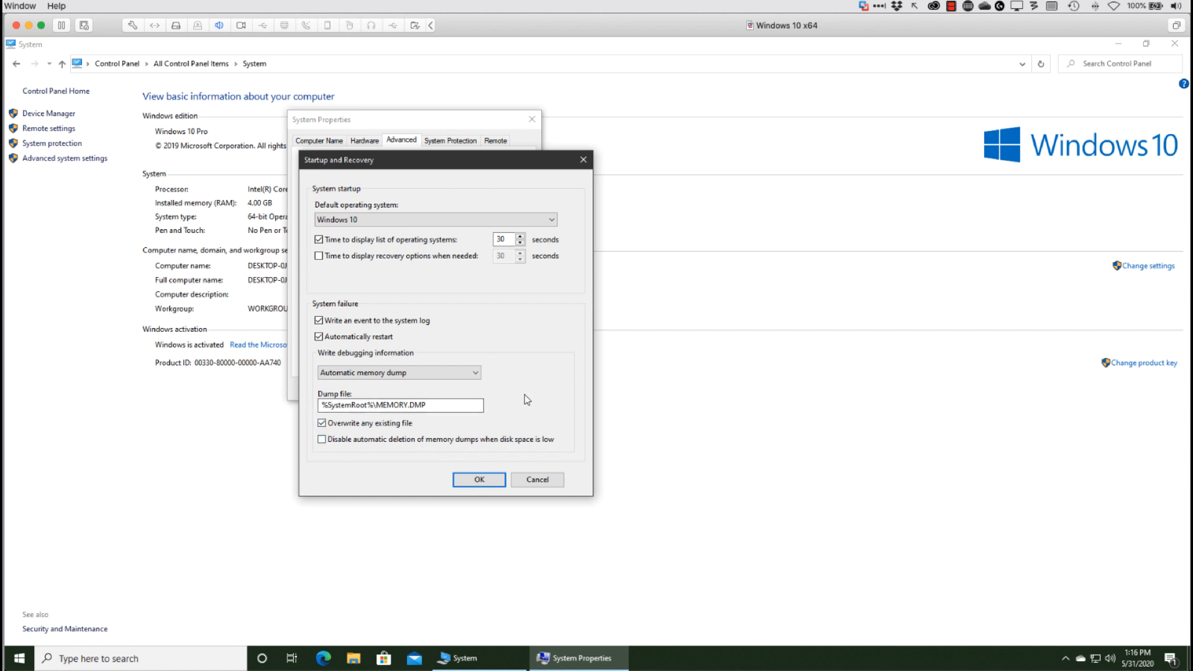
click(399, 373)
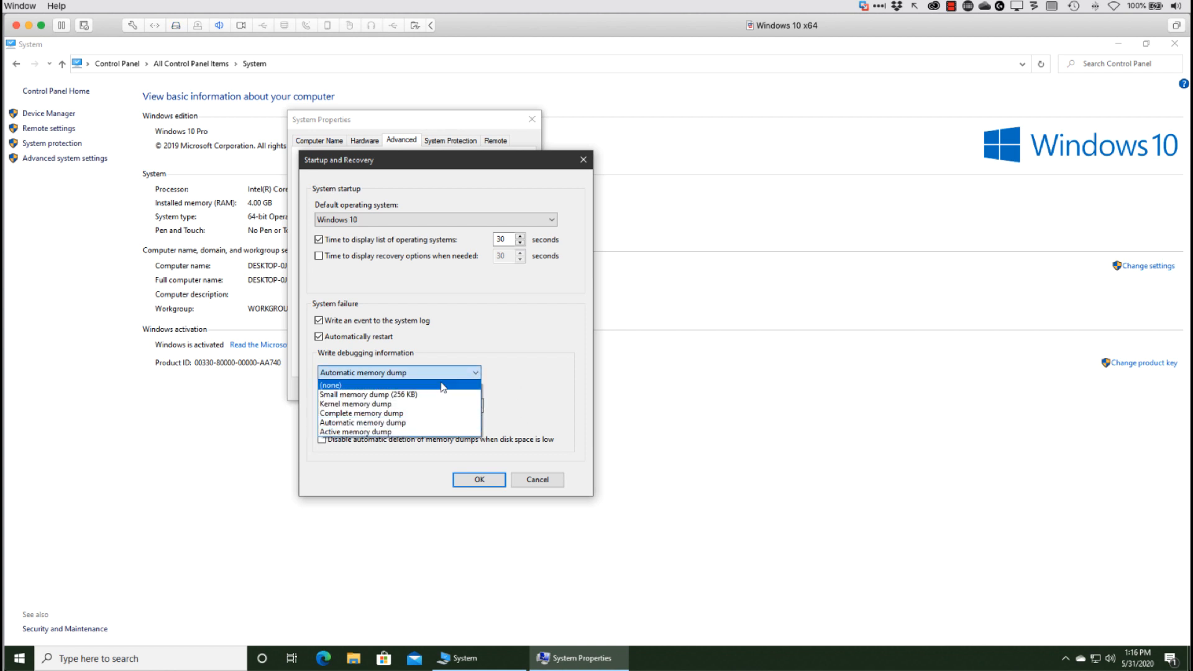
mouse_move(411, 424)
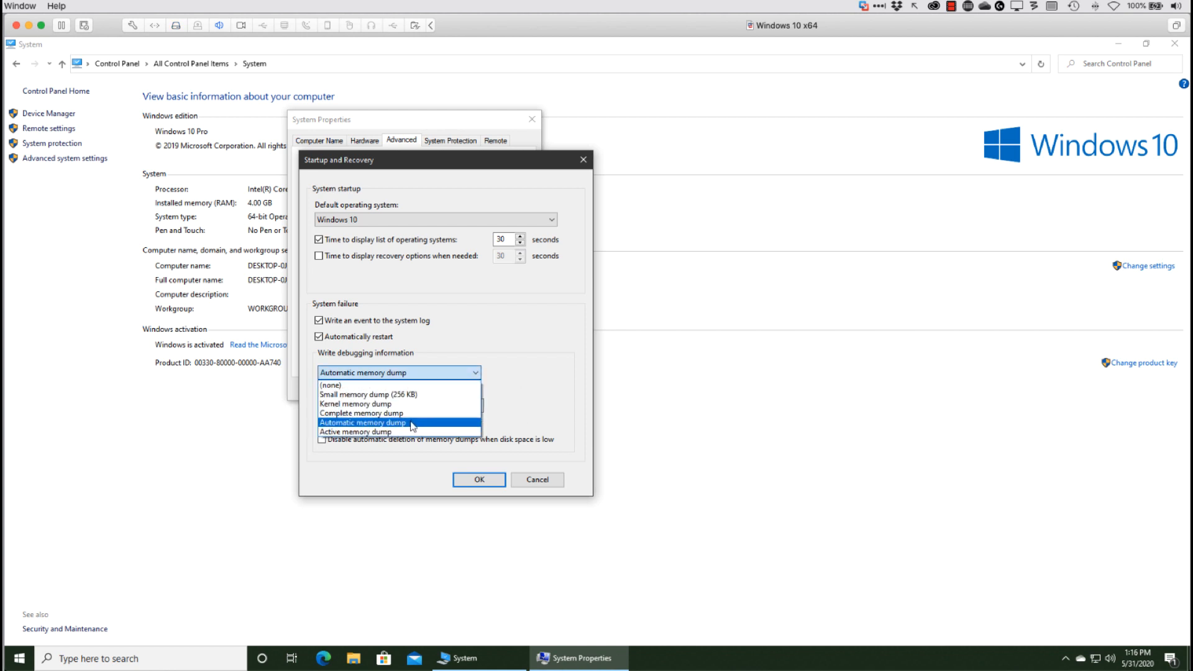
Keep Automatic memory dump, confirm Startup and Recovery and close System Properties.
click(362, 422)
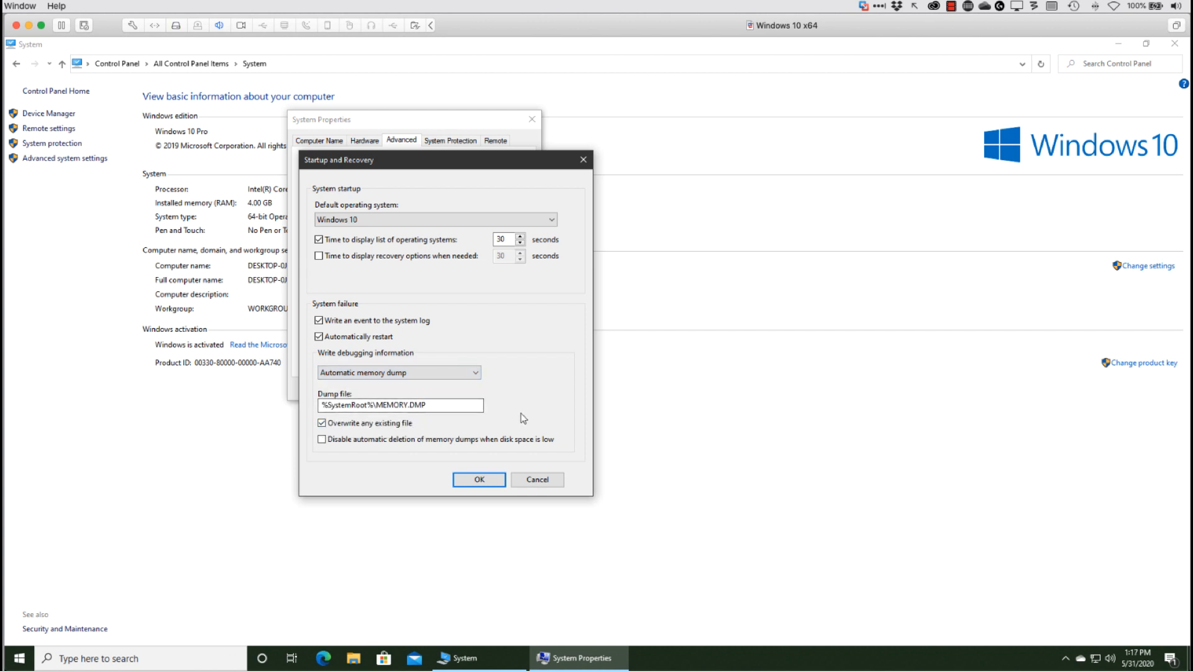
click(479, 480)
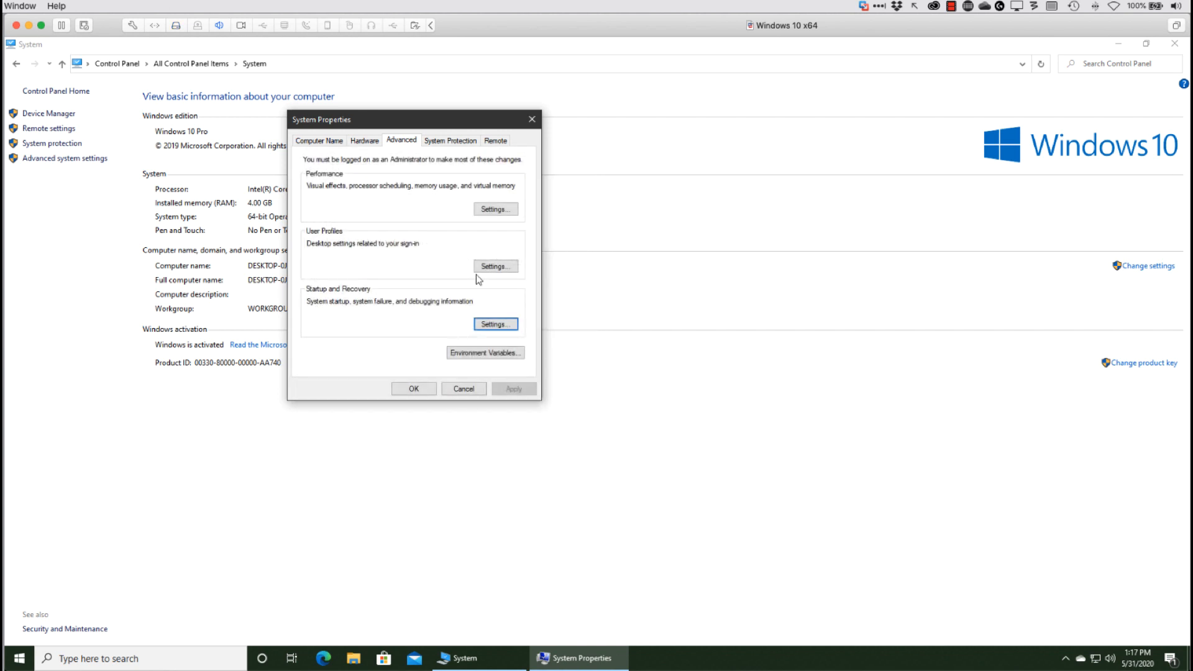
click(463, 388)
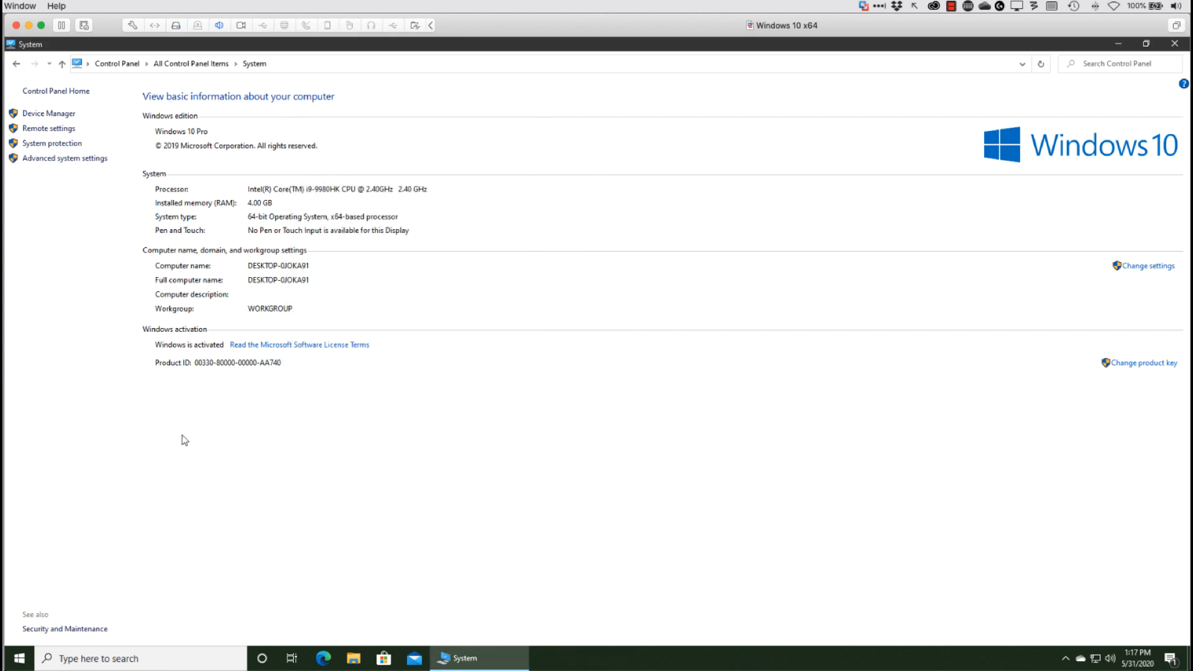
mouse_move(344, 440)
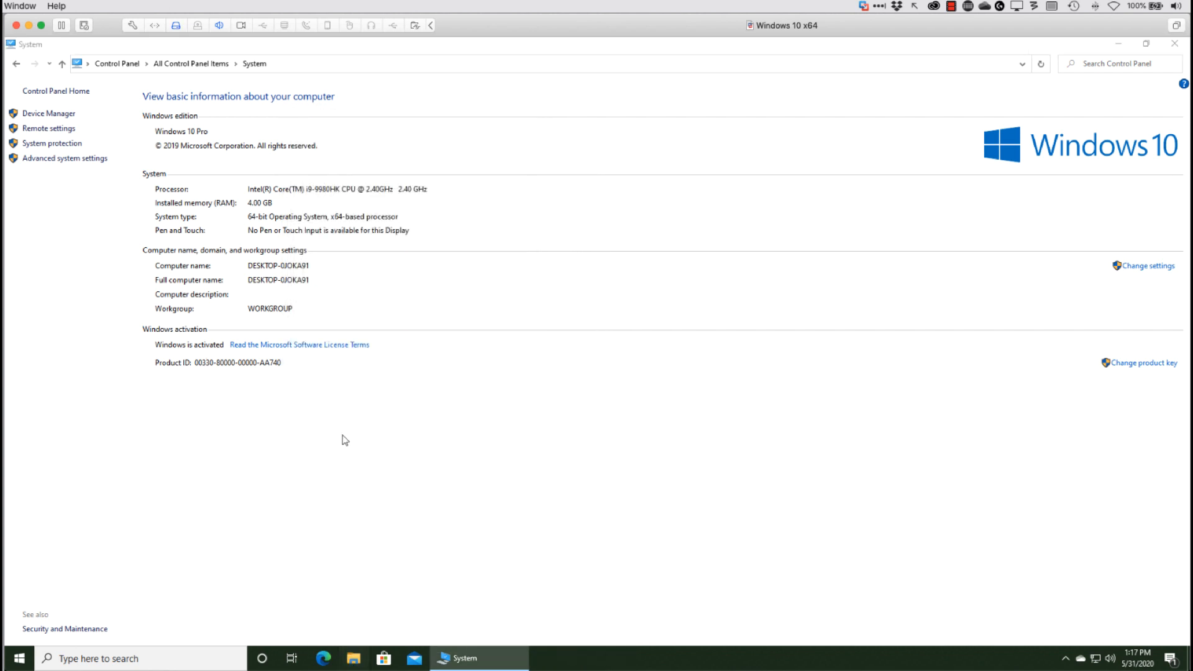
Browse File Explorer maximized to This PC > Local Disk (C:) > Windows.
click(352, 659)
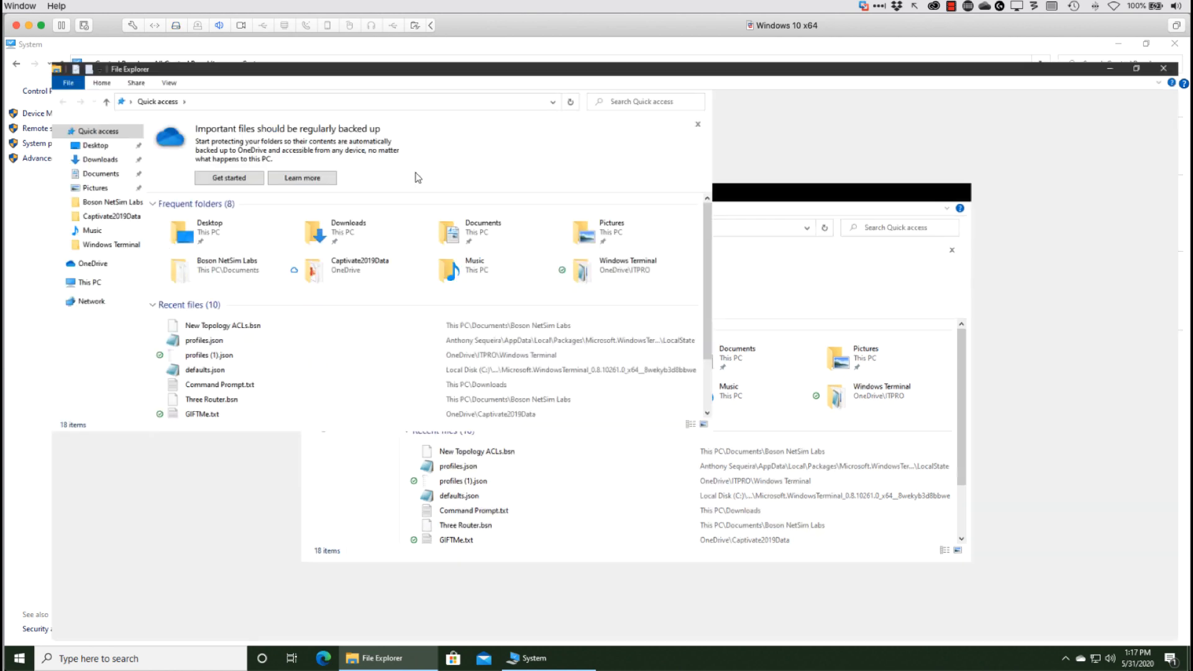
click(1138, 67)
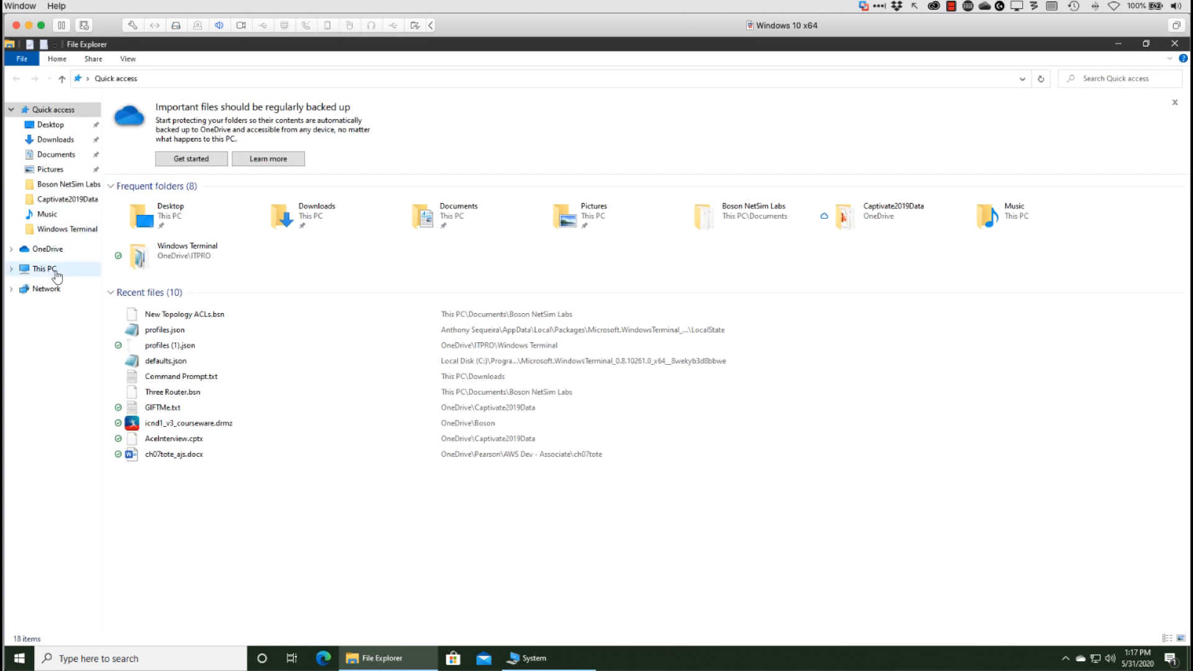
click(44, 269)
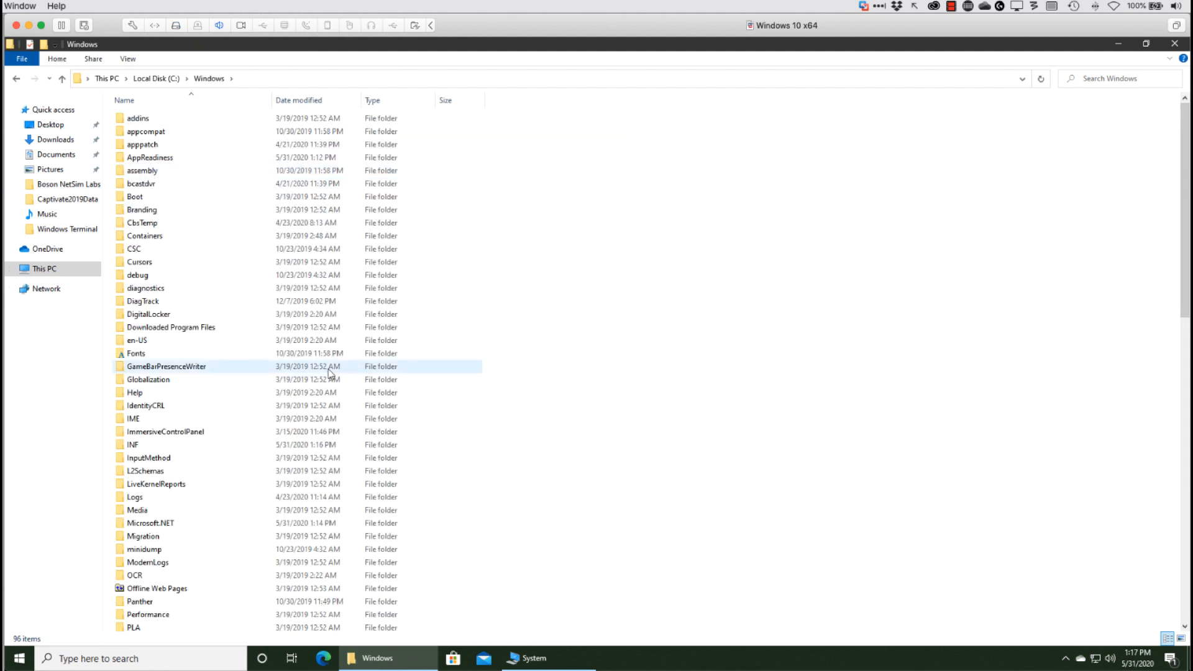
scroll(down, 3)
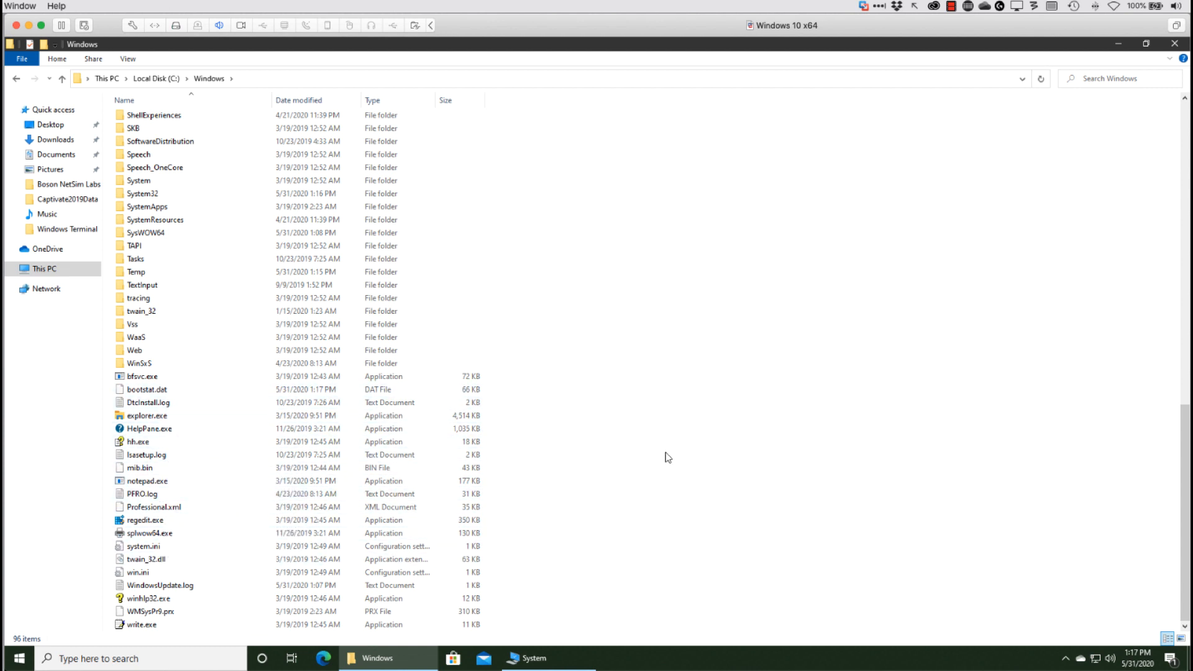
mouse_move(613, 454)
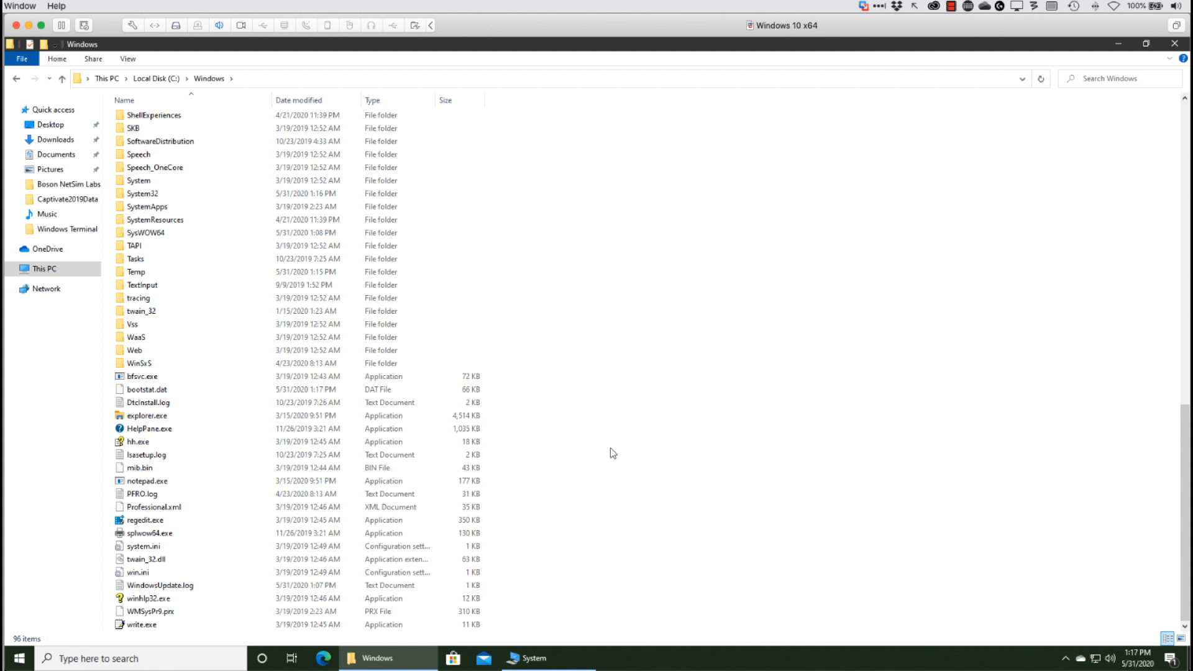
click(145, 415)
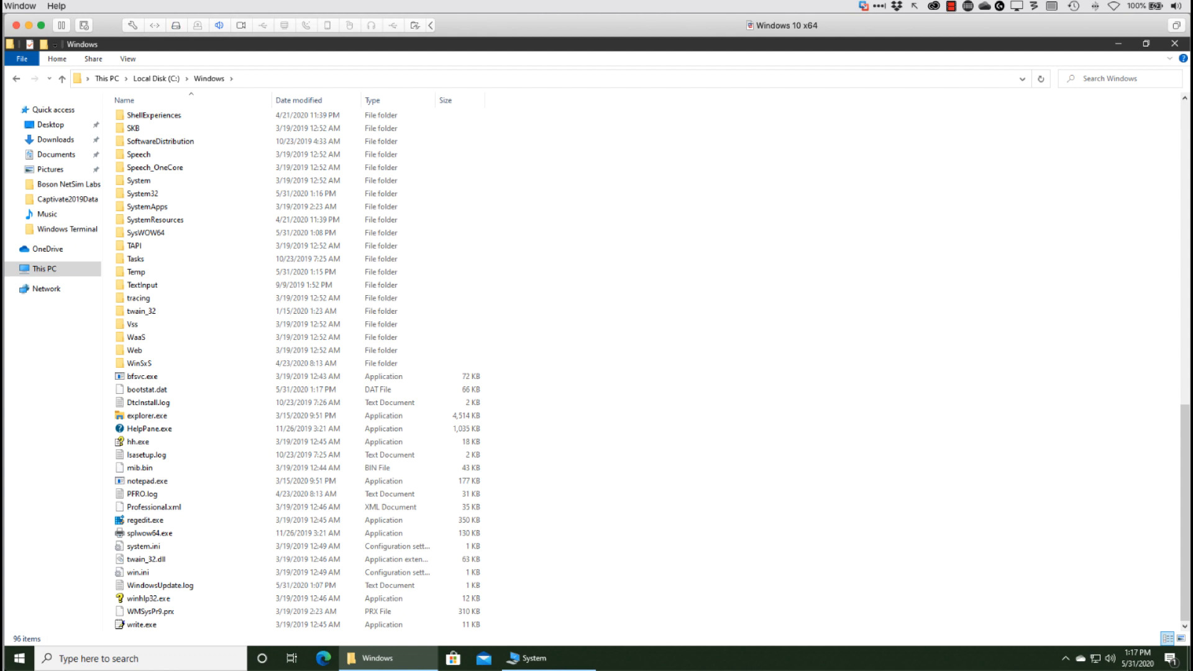
mouse_move(1176, 44)
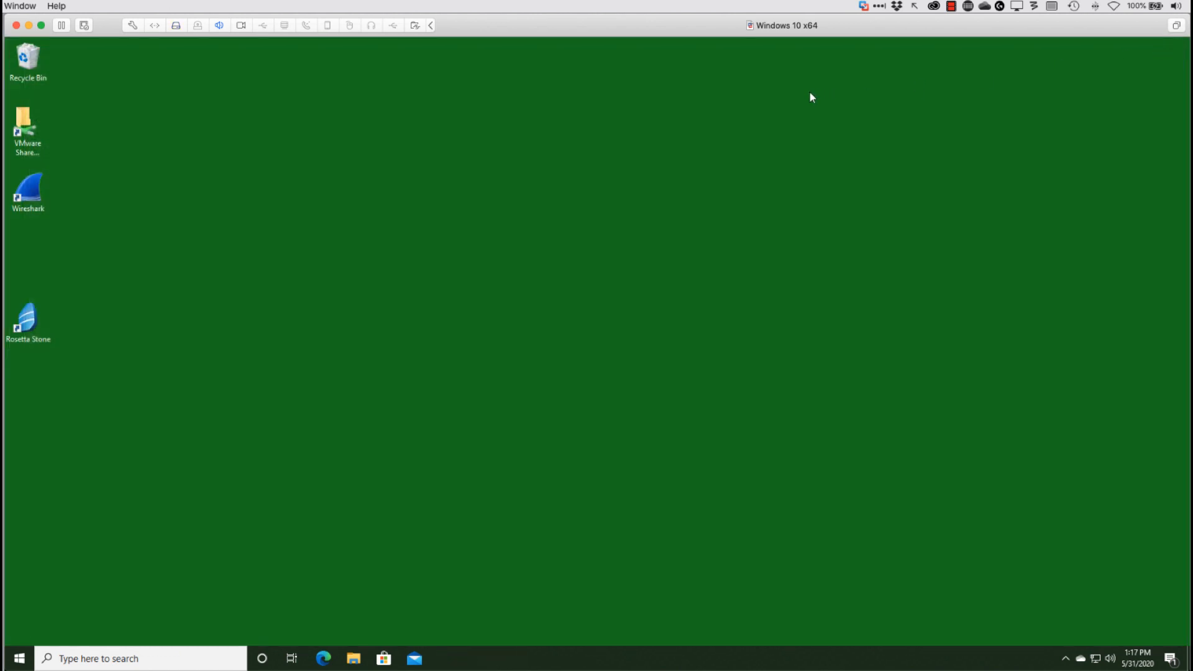
mouse_move(716, 95)
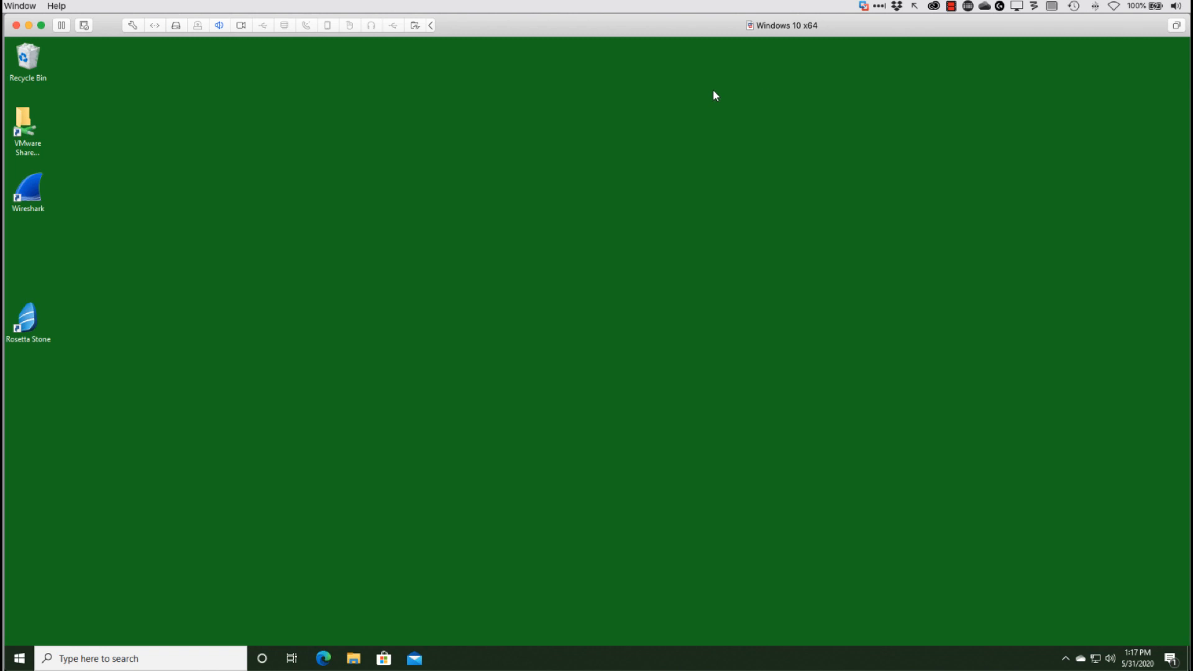
mouse_move(358, 647)
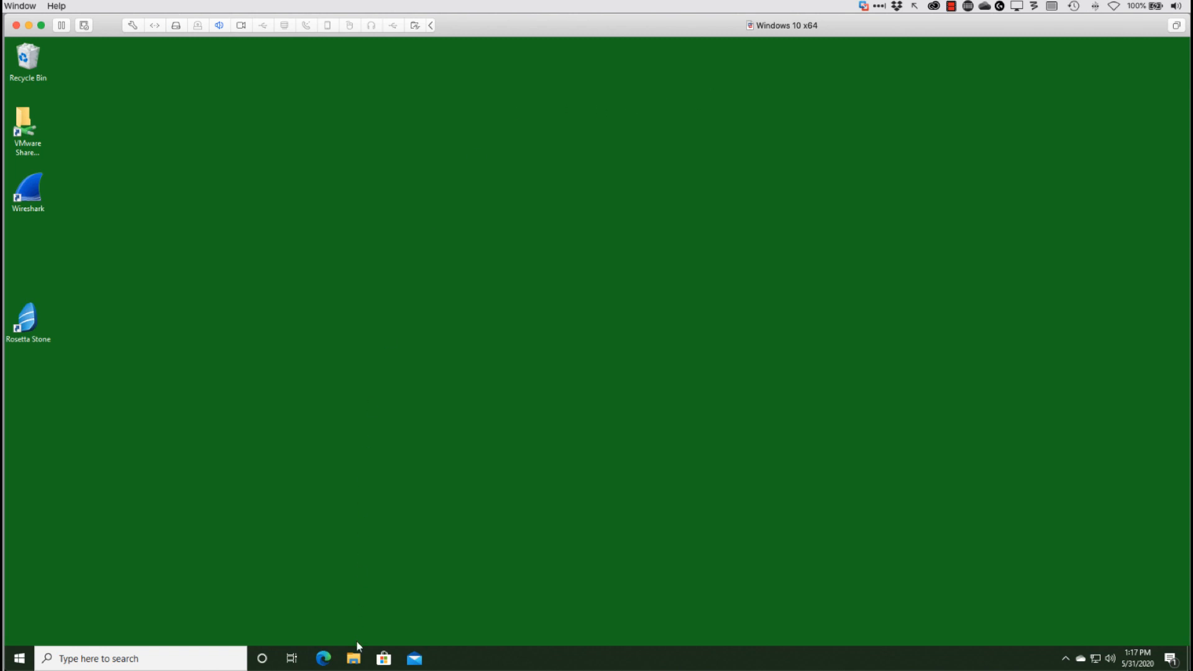
Reopen File Explorer on This PC to reach the Local Disk (C:) properties.
click(352, 659)
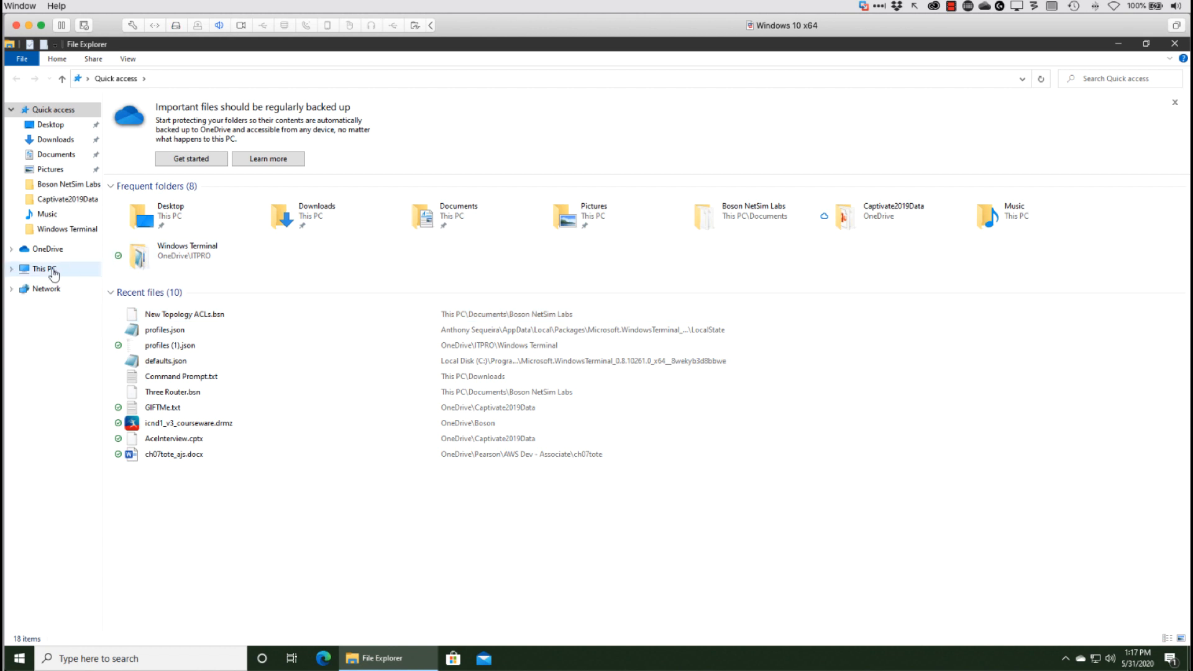
click(43, 269)
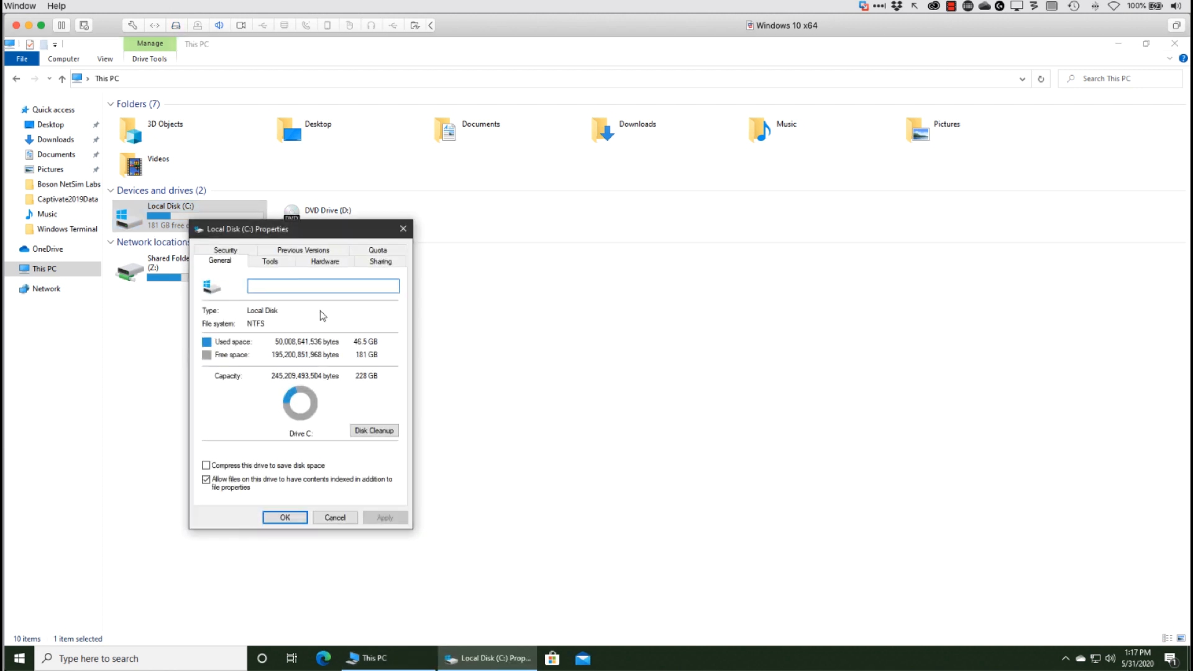
mouse_move(300, 304)
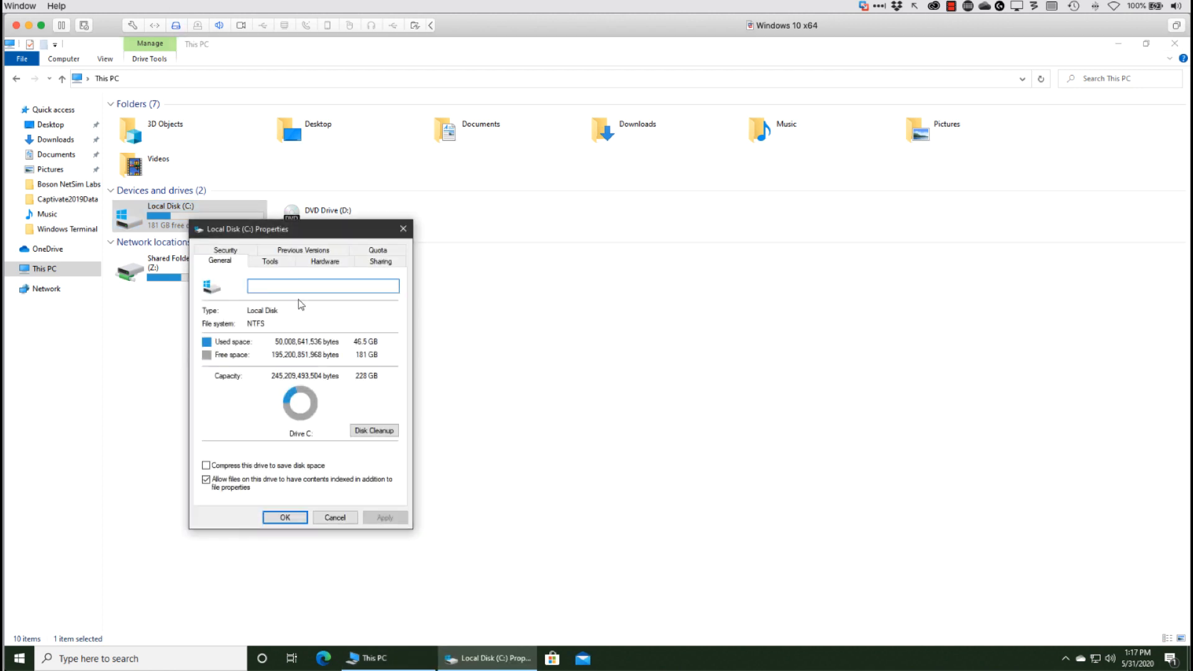
Run Disk Cleanup on drive C including system files and review the 4.16 GB list to delete.
click(374, 430)
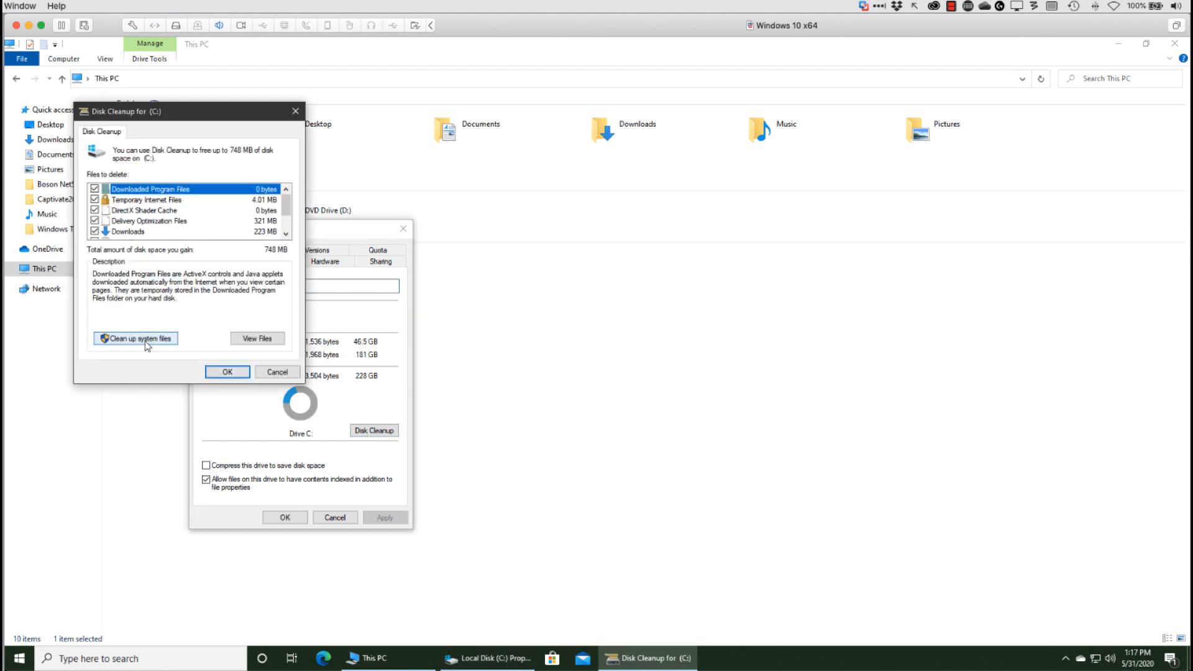
click(134, 338)
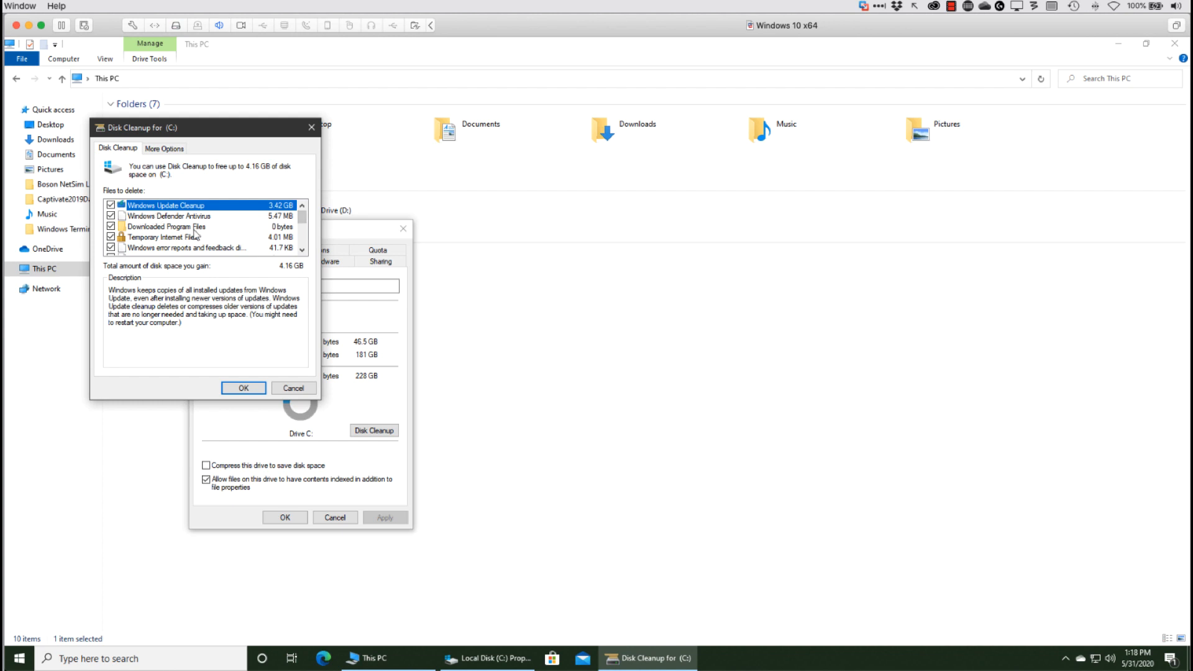
mouse_move(266, 211)
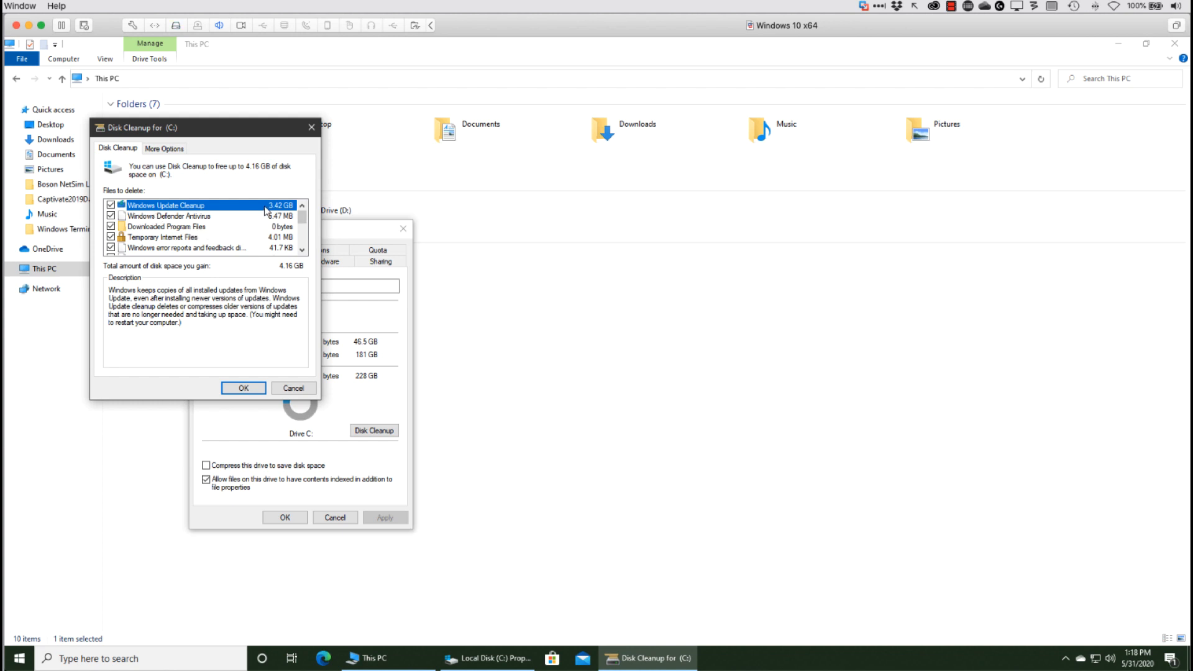
mouse_move(196, 209)
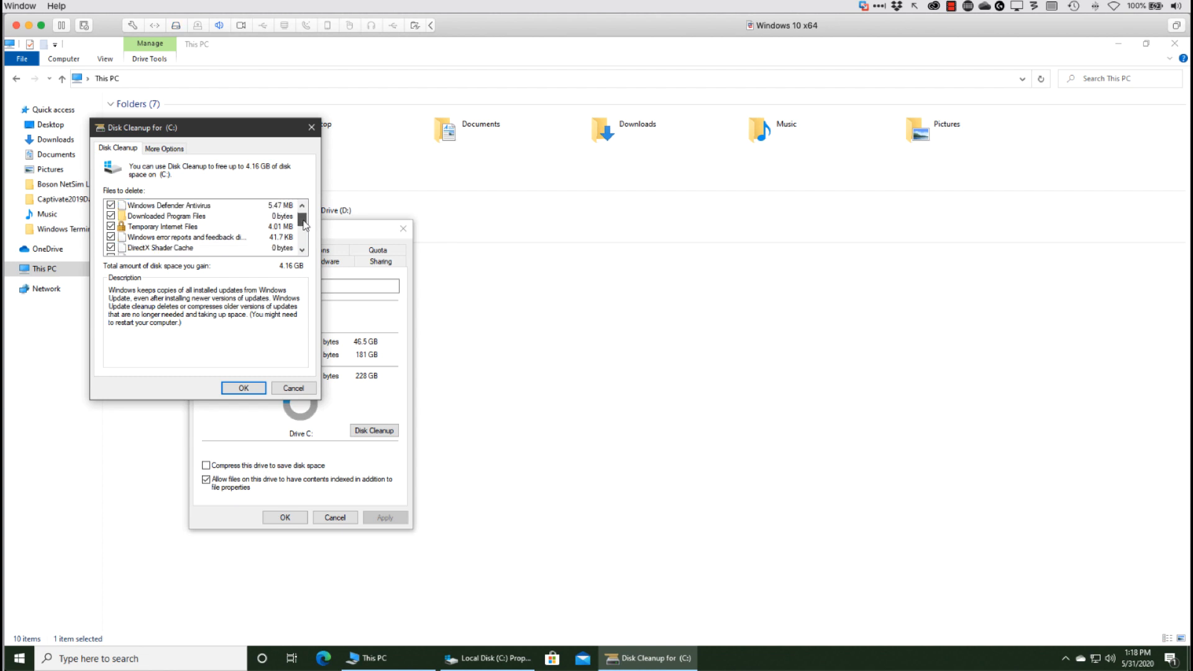
scroll(down, 3)
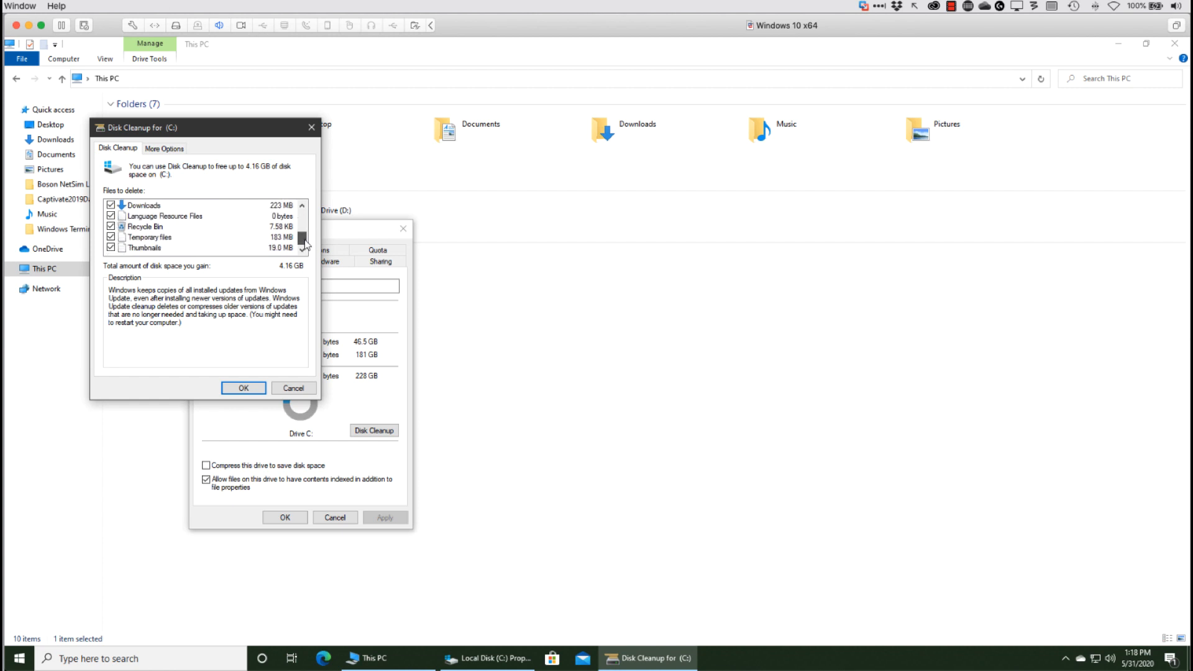
scroll(down, 3)
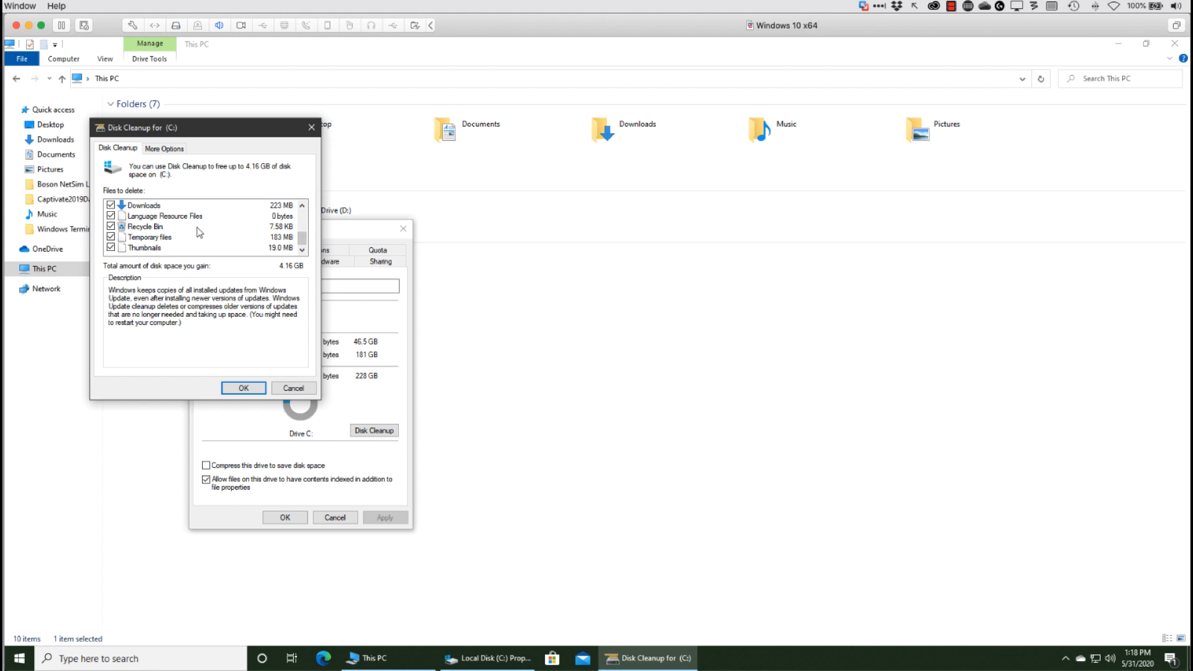
Confirm Disk Cleanup and permanently delete the selected files on drive C.
click(242, 388)
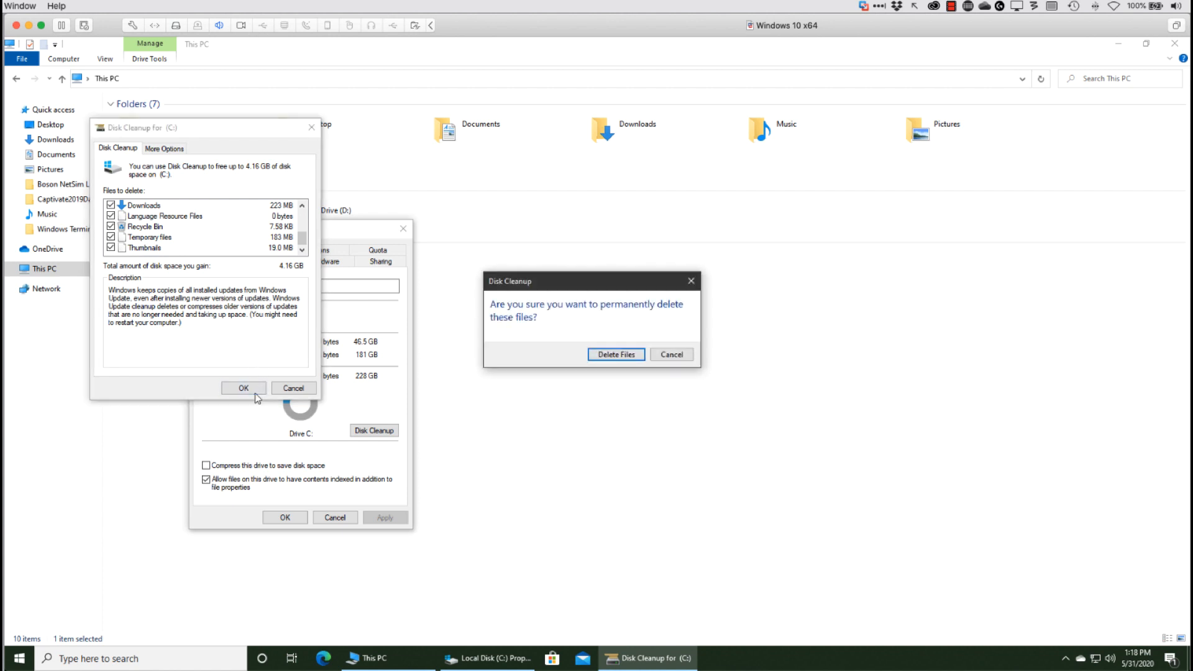
click(615, 354)
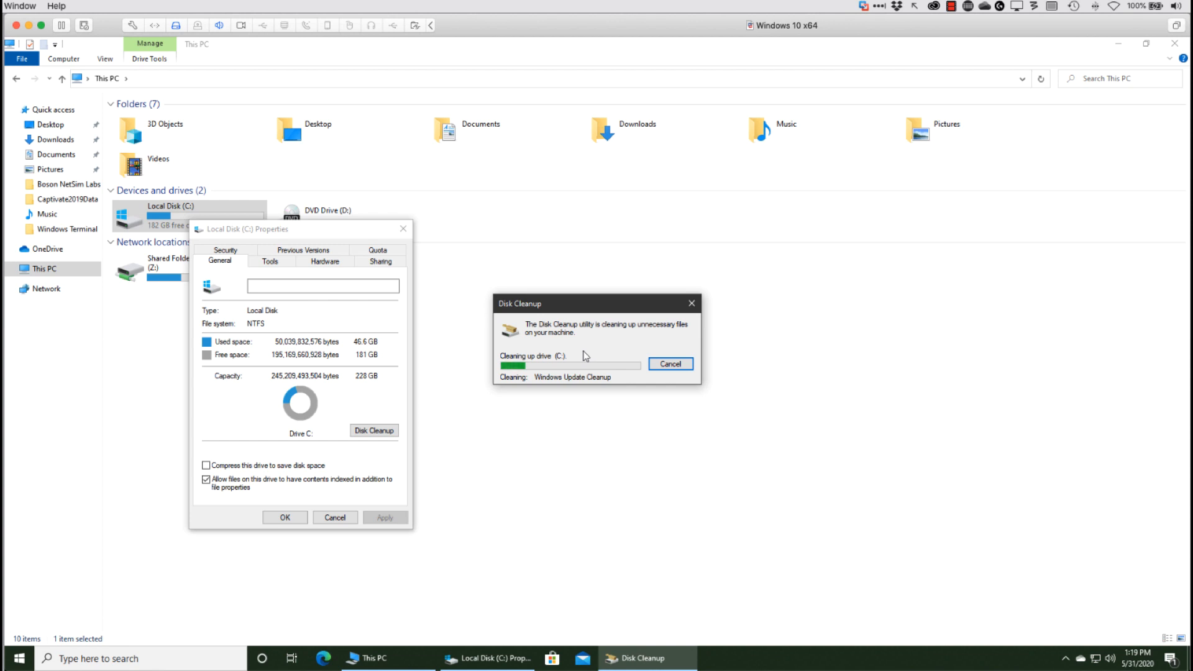
mouse_move(572, 348)
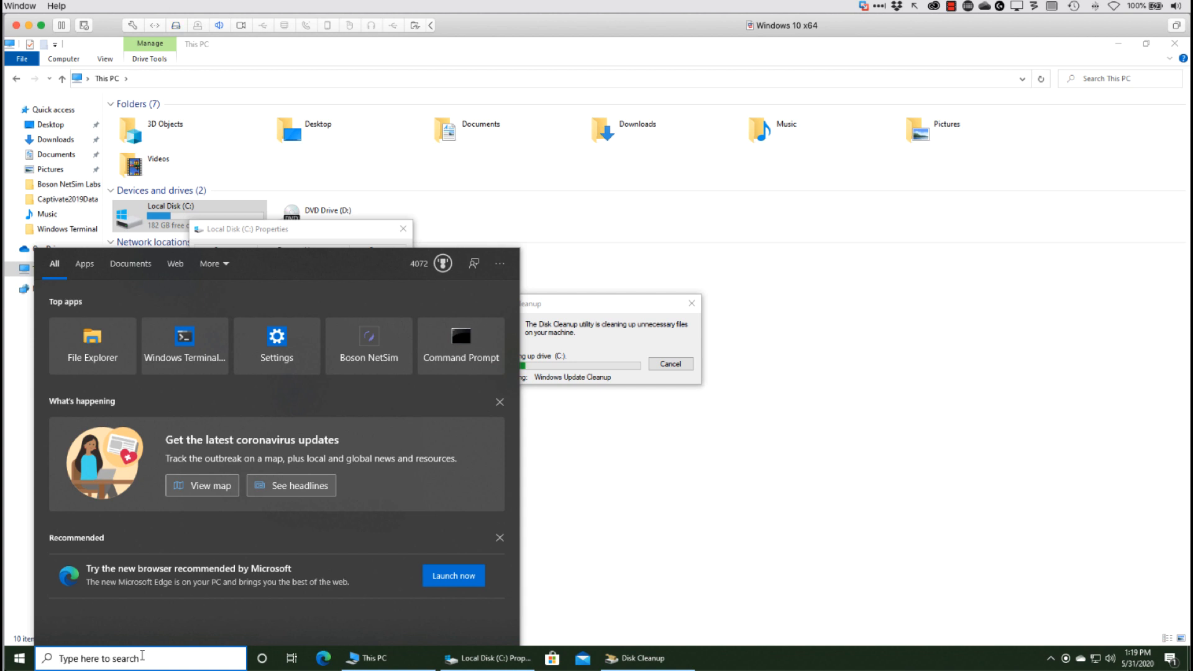
Search 'reli' to open Reliability Monitor and review the 5/31/2020 history.
text(reli)
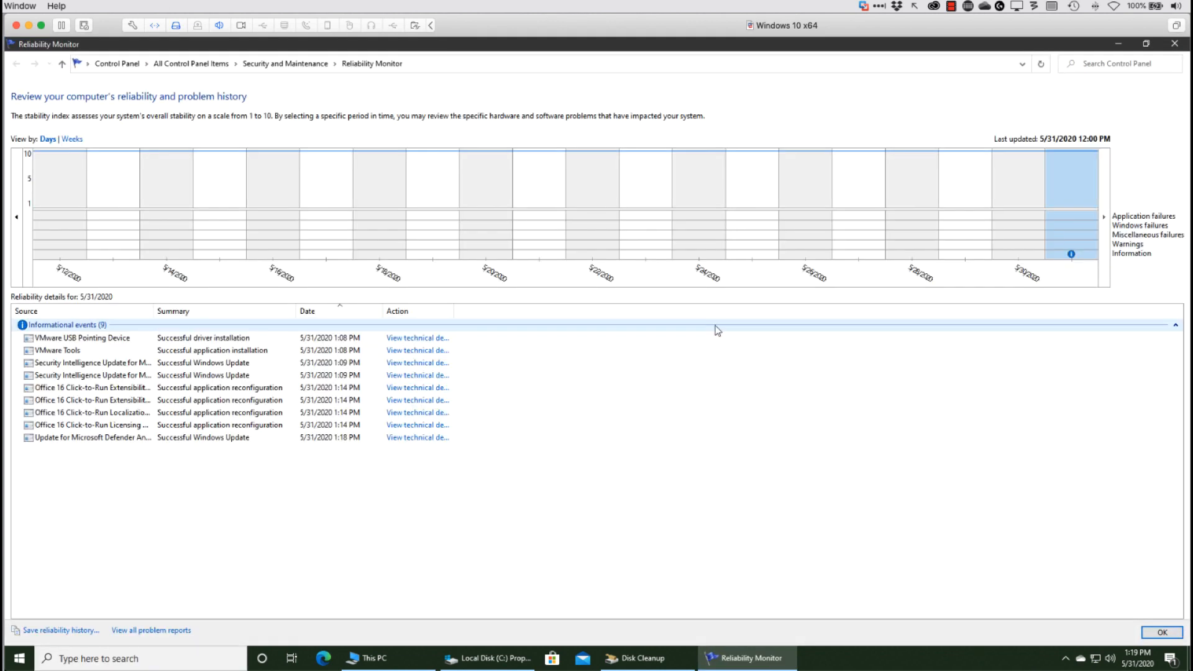
mouse_move(1106, 221)
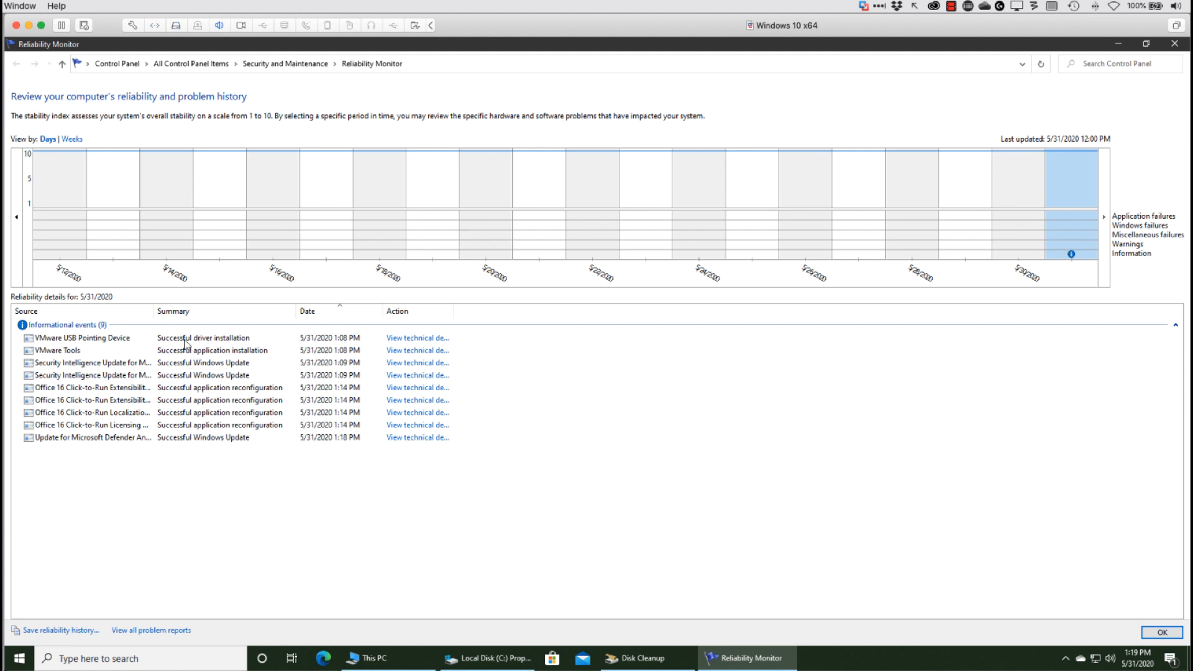
mouse_move(1039, 213)
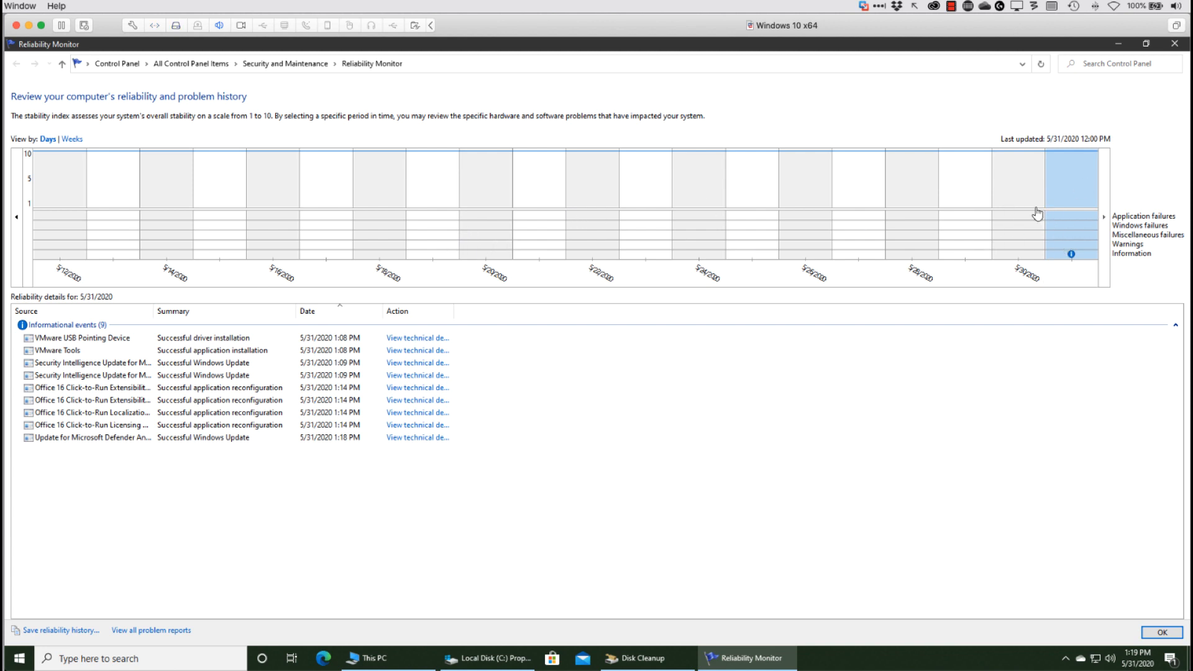
mouse_move(1147, 224)
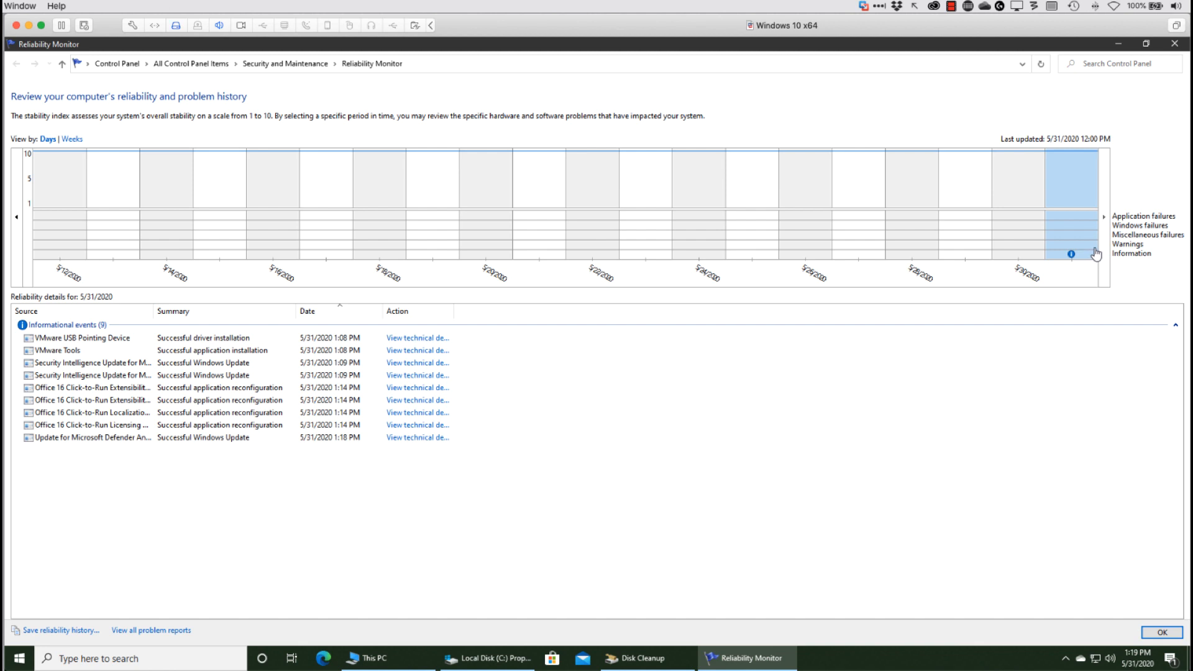
mouse_move(1026, 204)
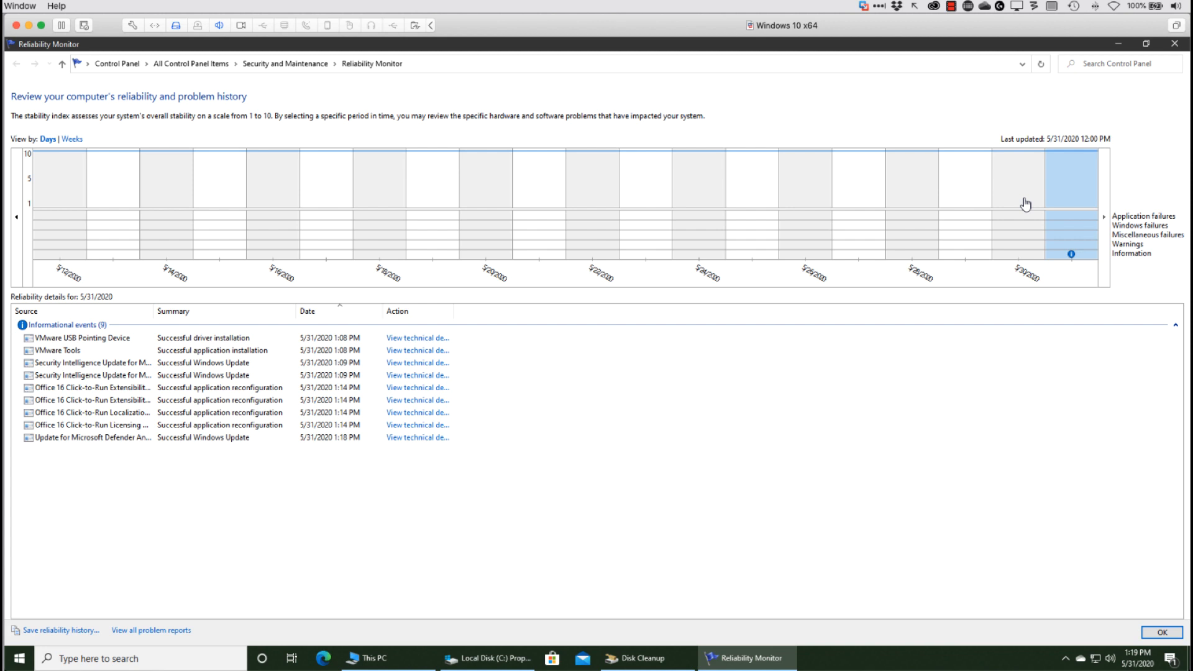
mouse_move(1021, 192)
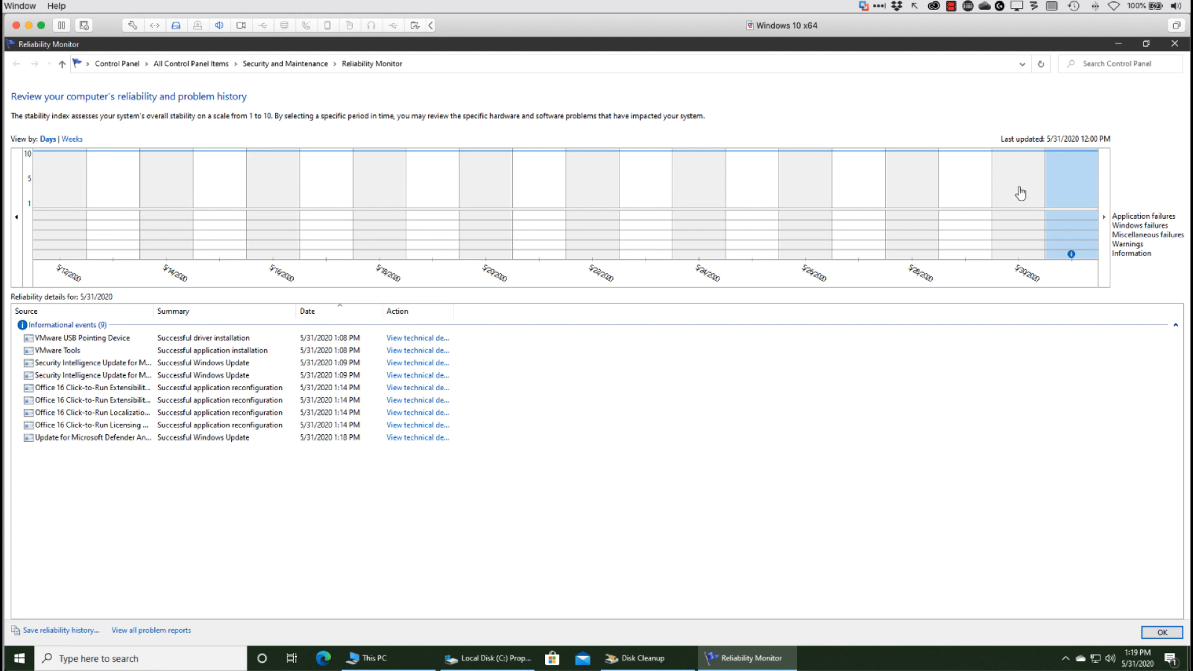
mouse_move(583, 334)
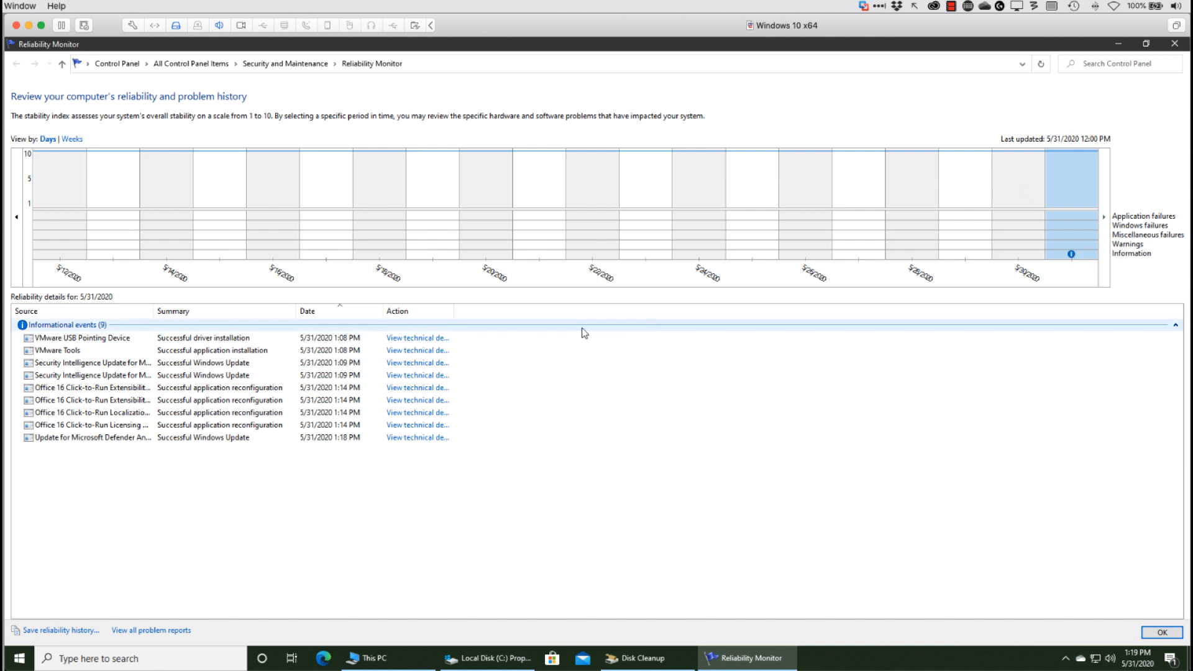
mouse_move(282, 347)
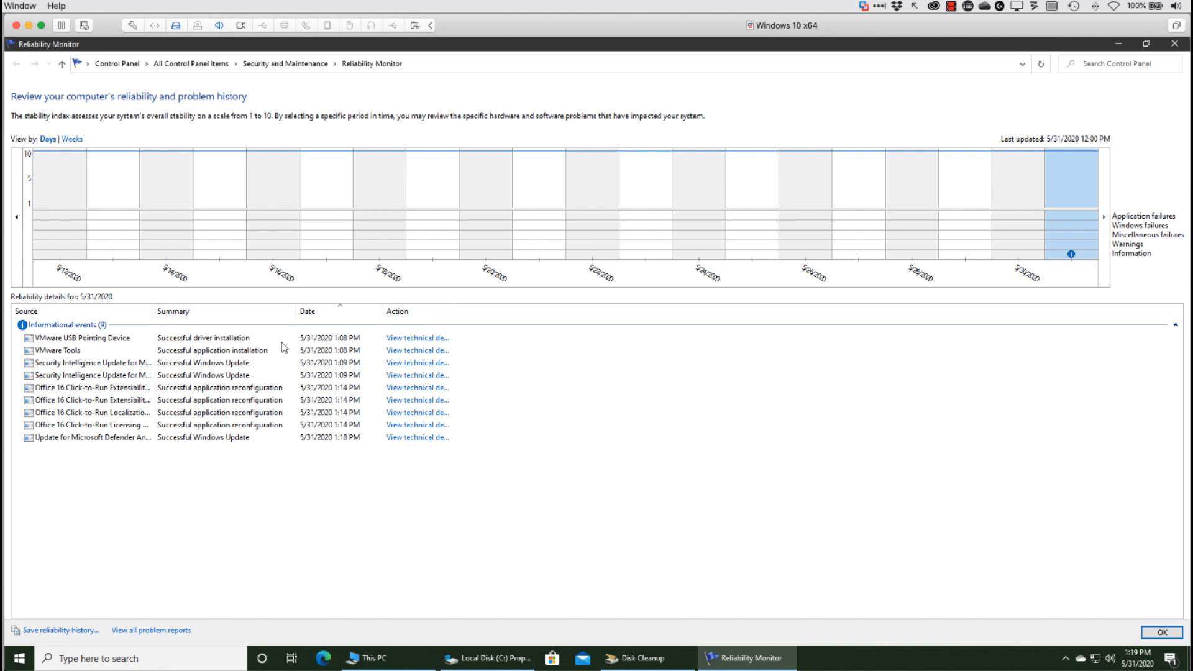
mouse_move(452, 385)
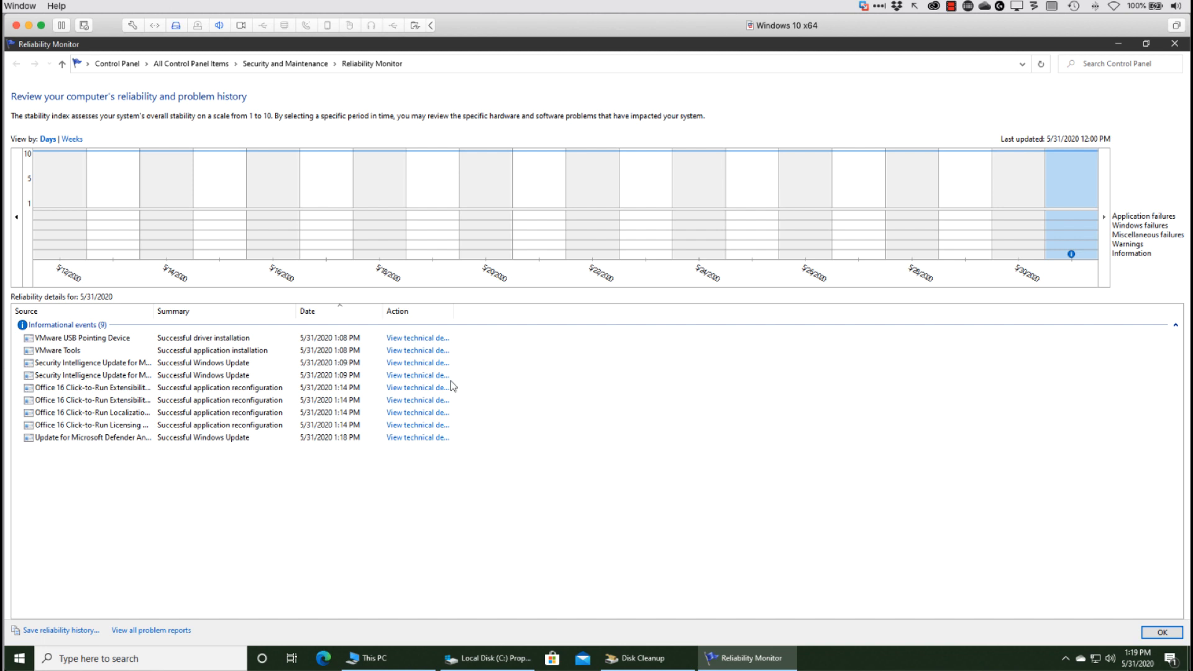
mouse_move(591, 391)
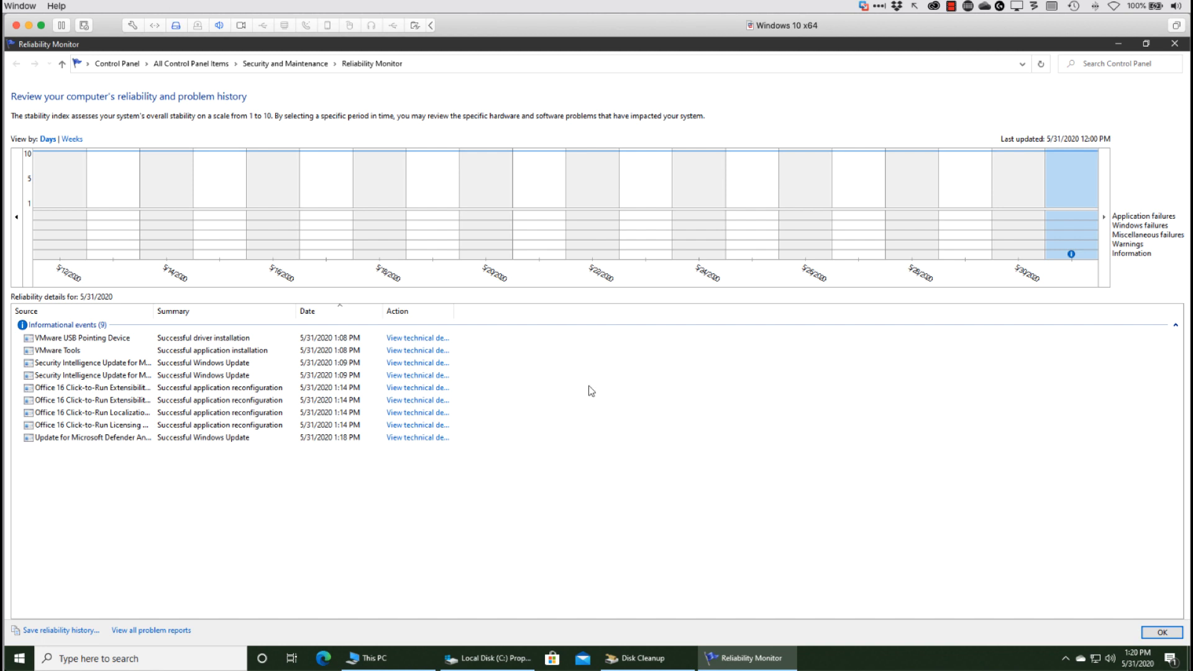
mouse_move(468, 284)
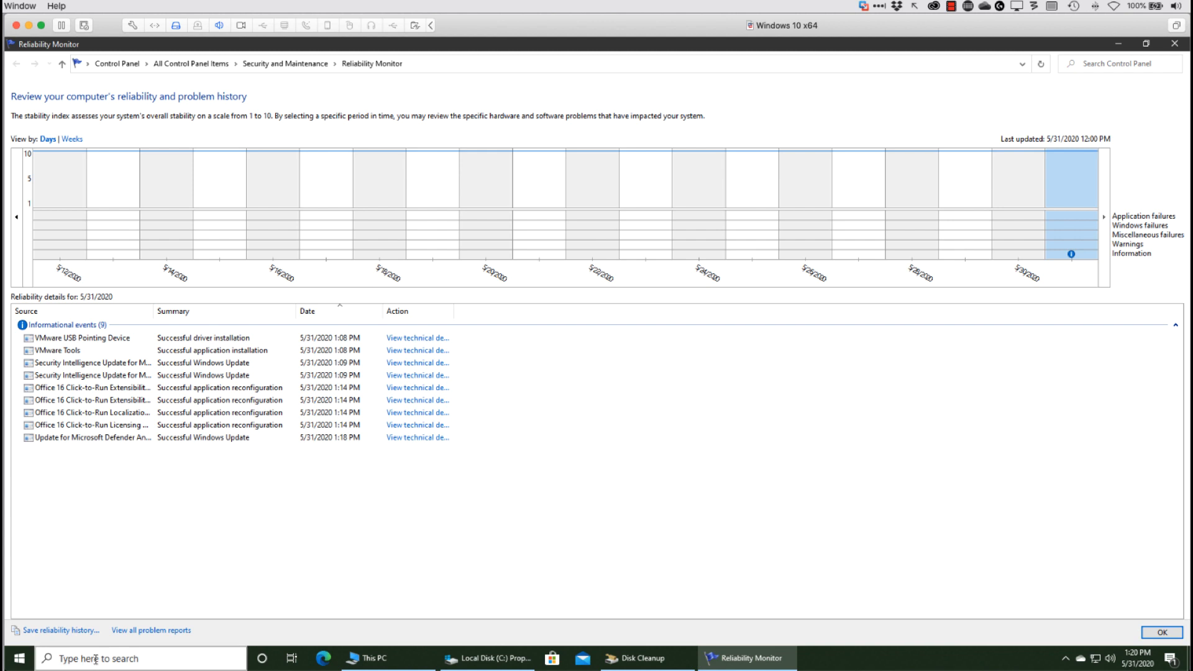
Launch Event Viewer, show the System log under Windows Logs and select a DNS Client warning event.
text(event viewer)
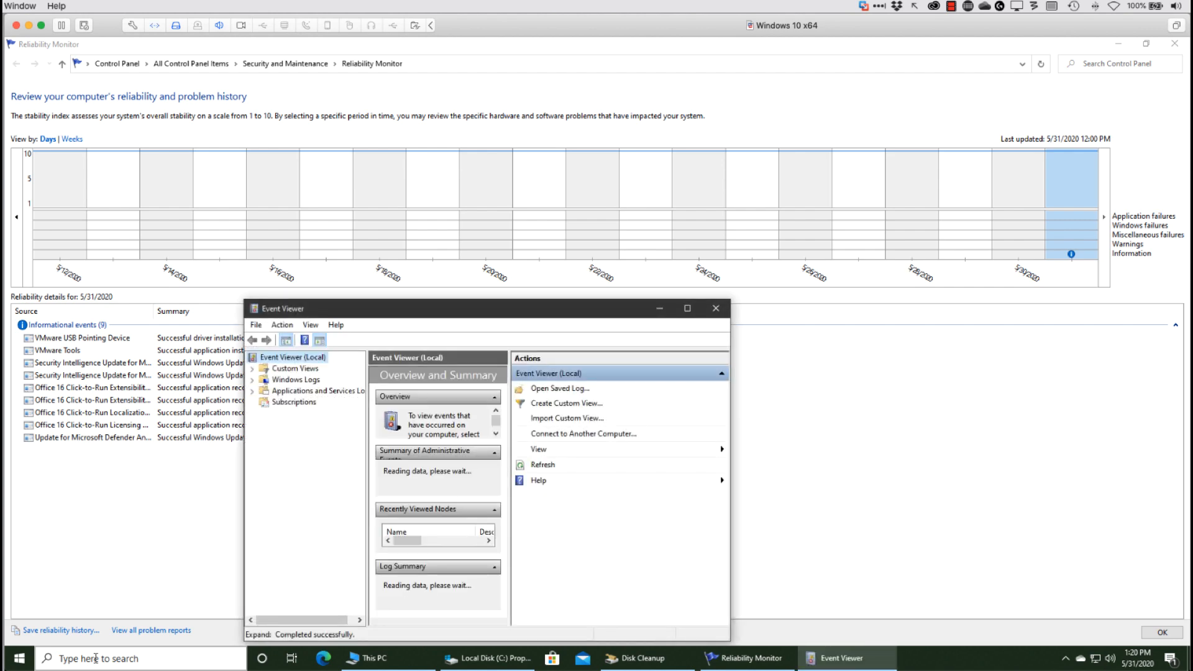
mouse_move(544, 314)
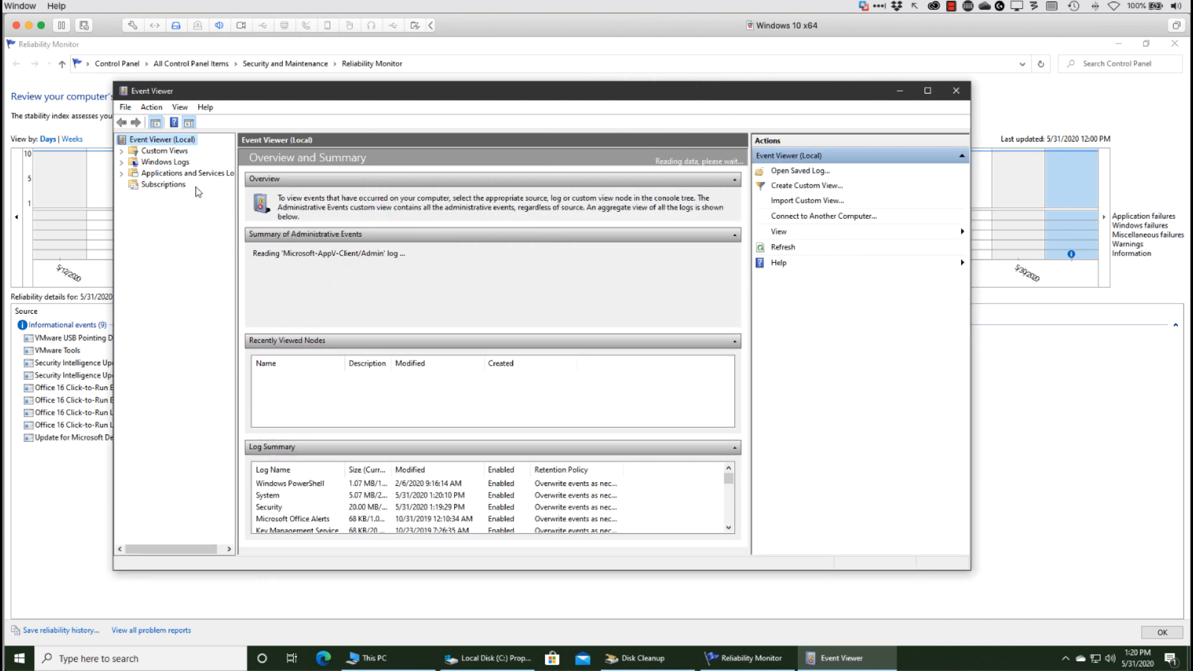
mouse_move(193, 187)
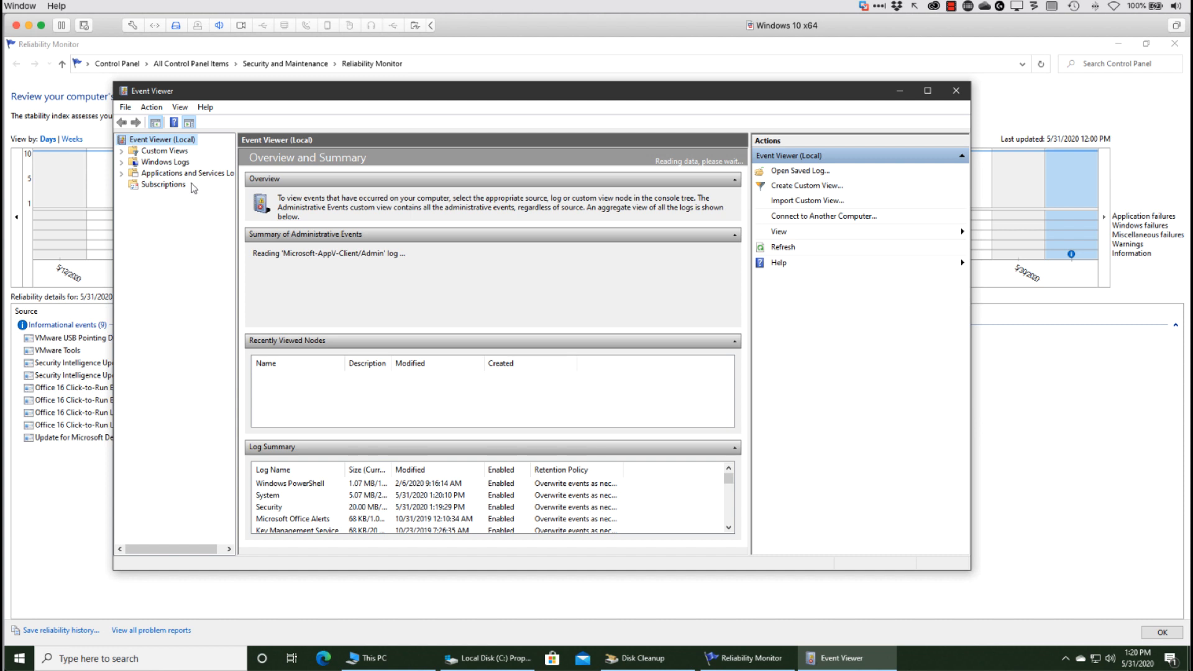
click(132, 161)
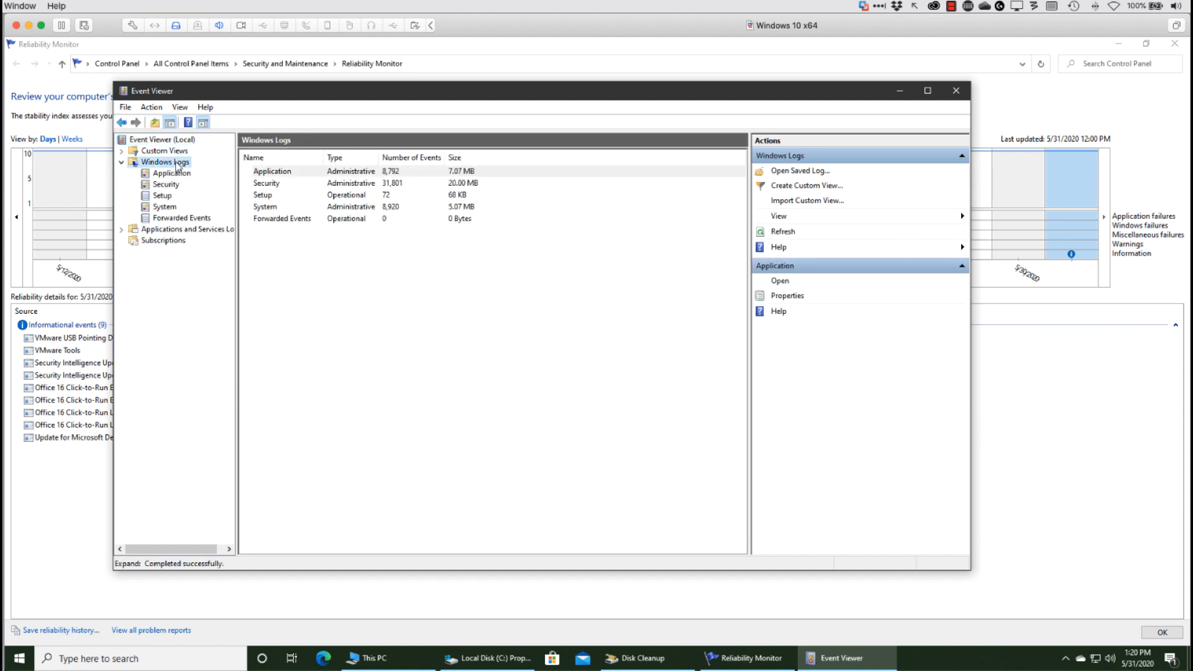
click(164, 206)
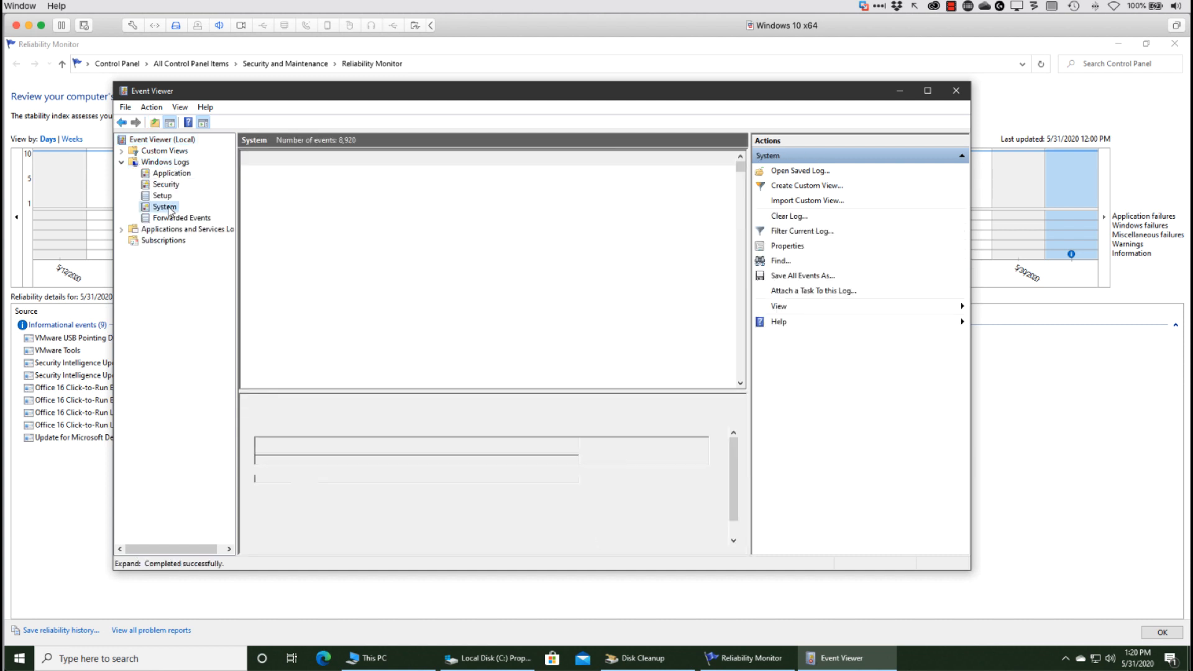
click(164, 208)
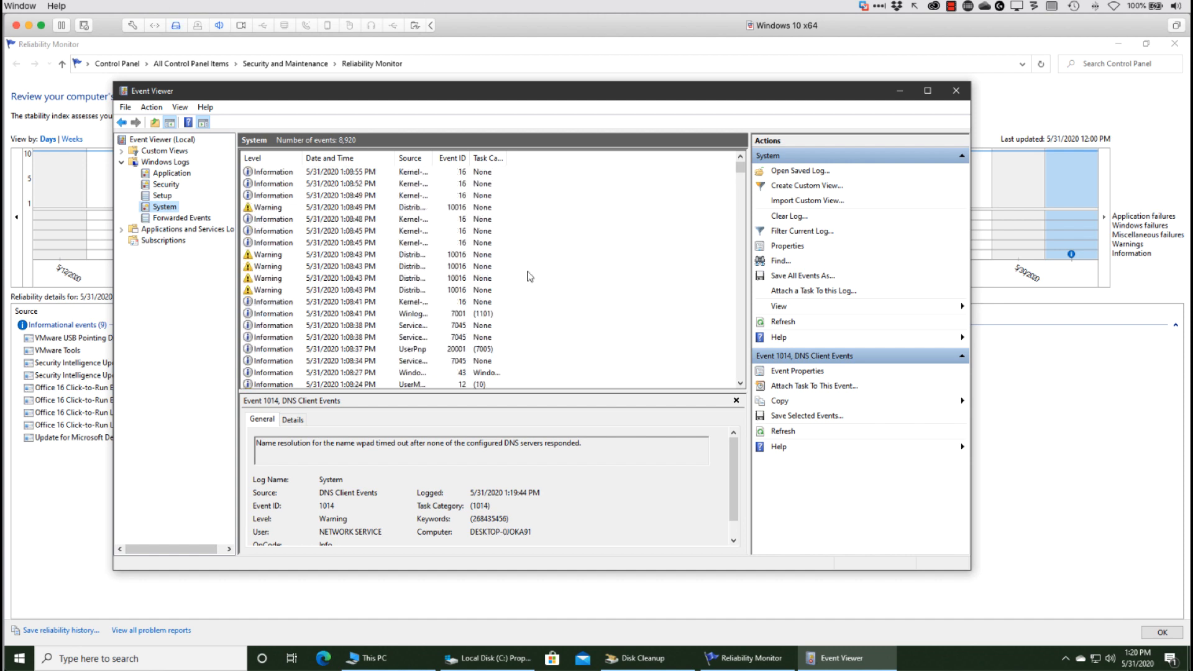
Sort the System log by Level with Error events (DistributedCOM, BTHUSB) first and review them.
click(252, 158)
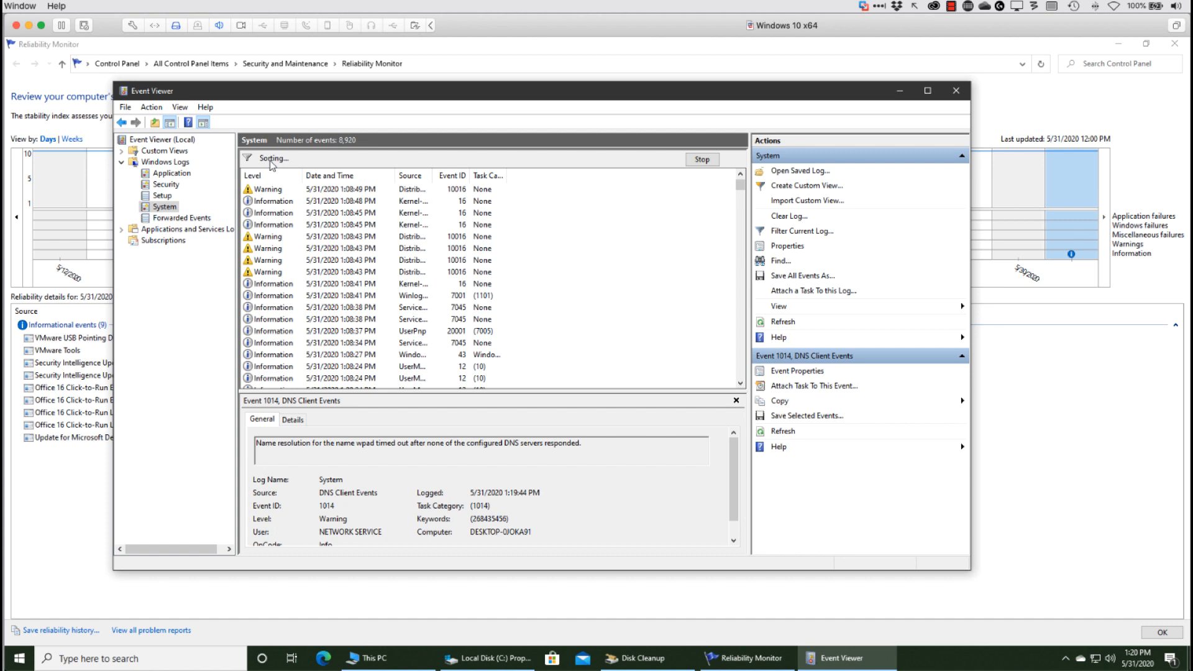
click(252, 158)
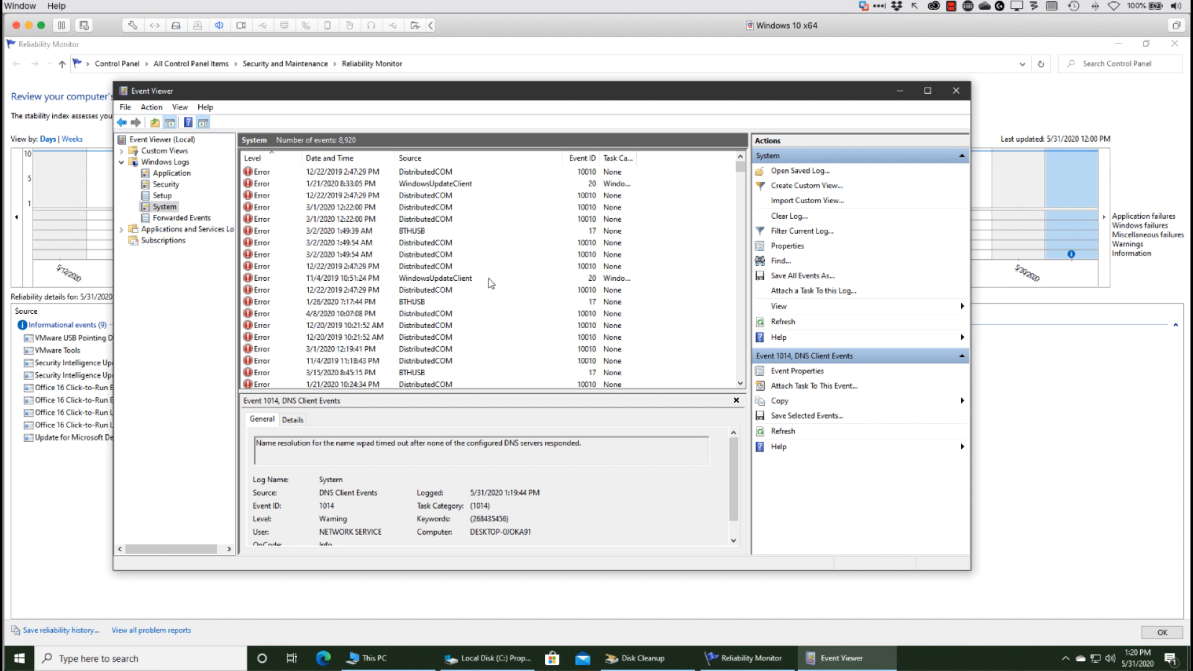
scroll(down, 3)
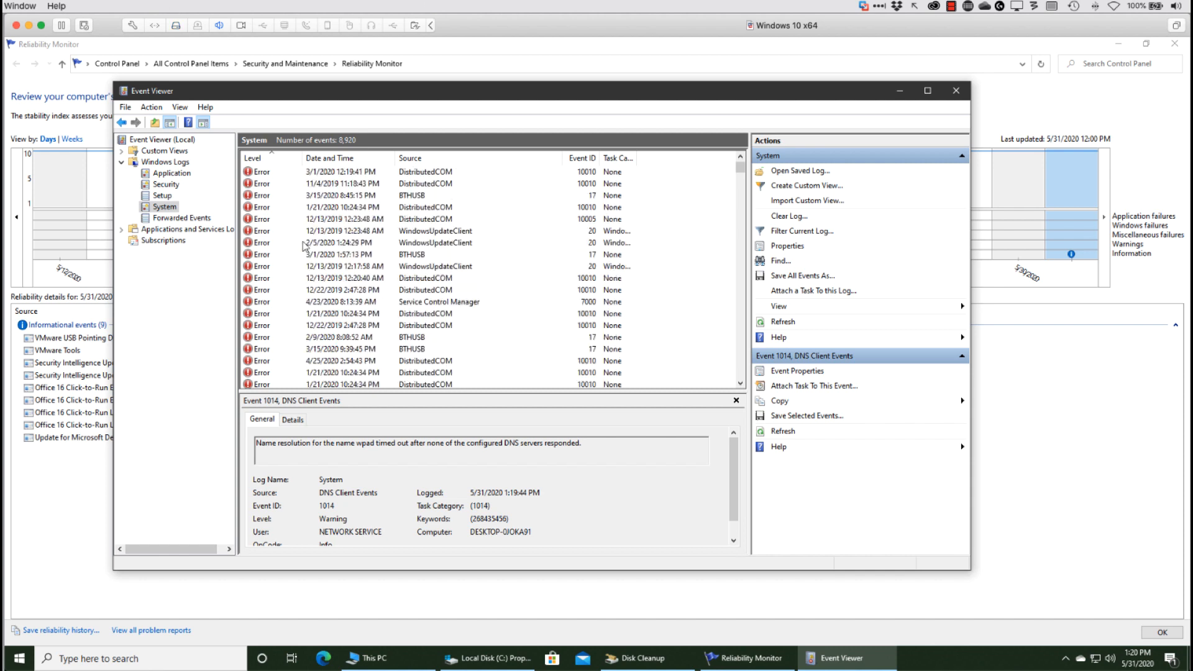
scroll(down, 3)
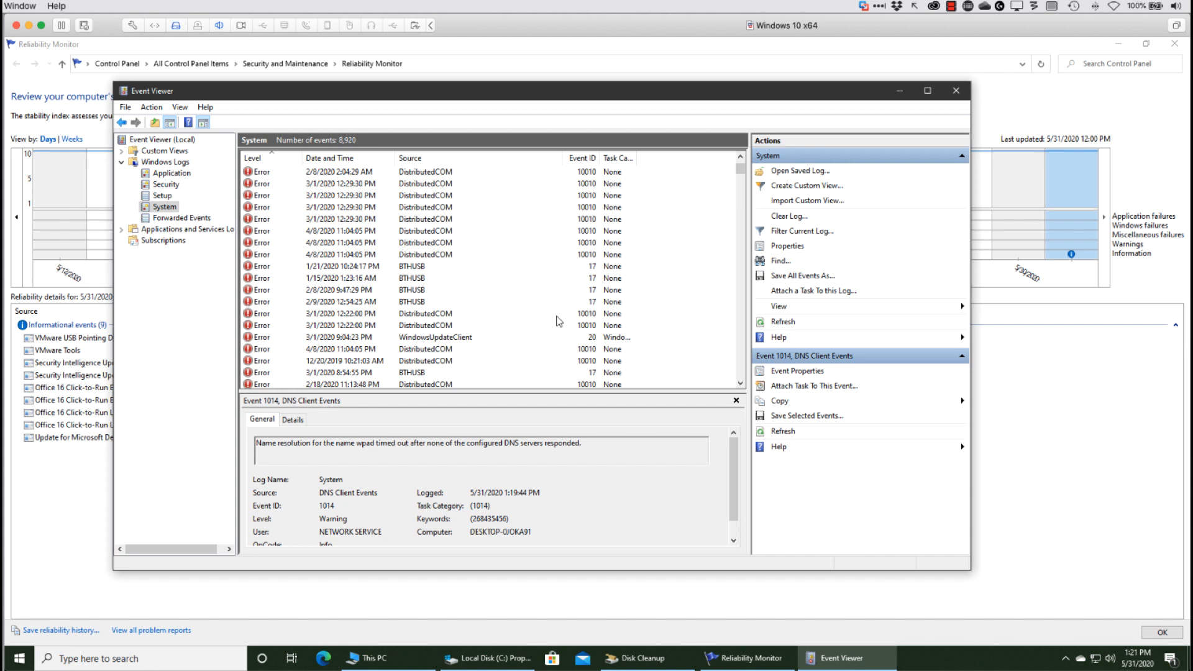
mouse_move(647, 165)
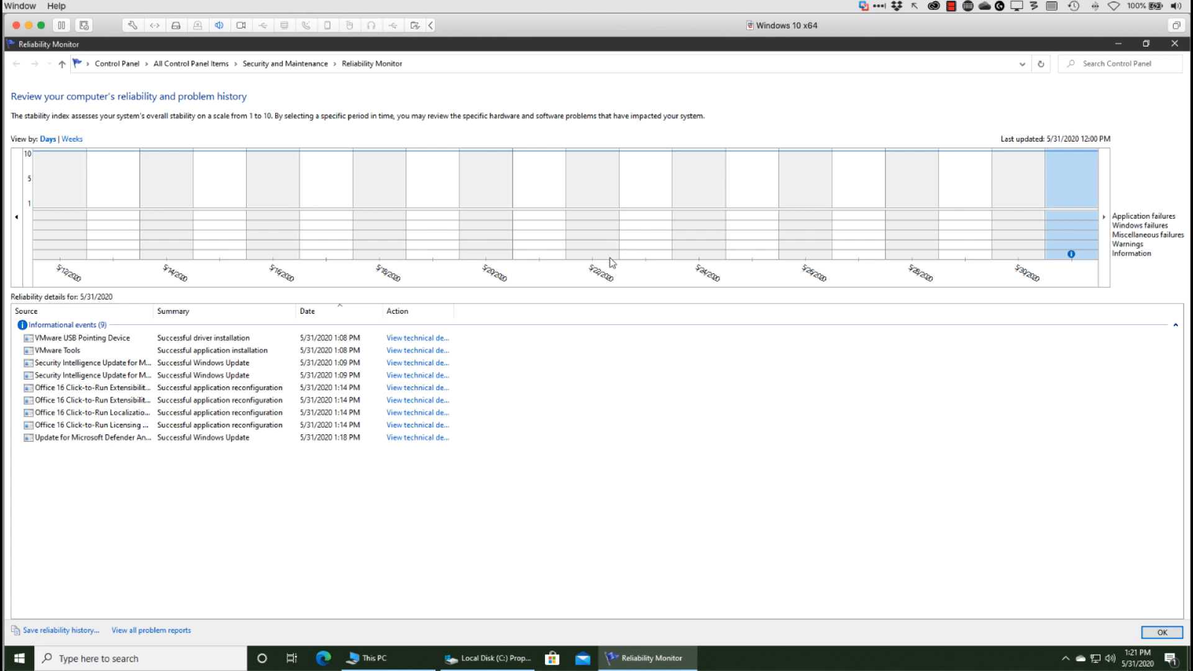
mouse_move(494, 358)
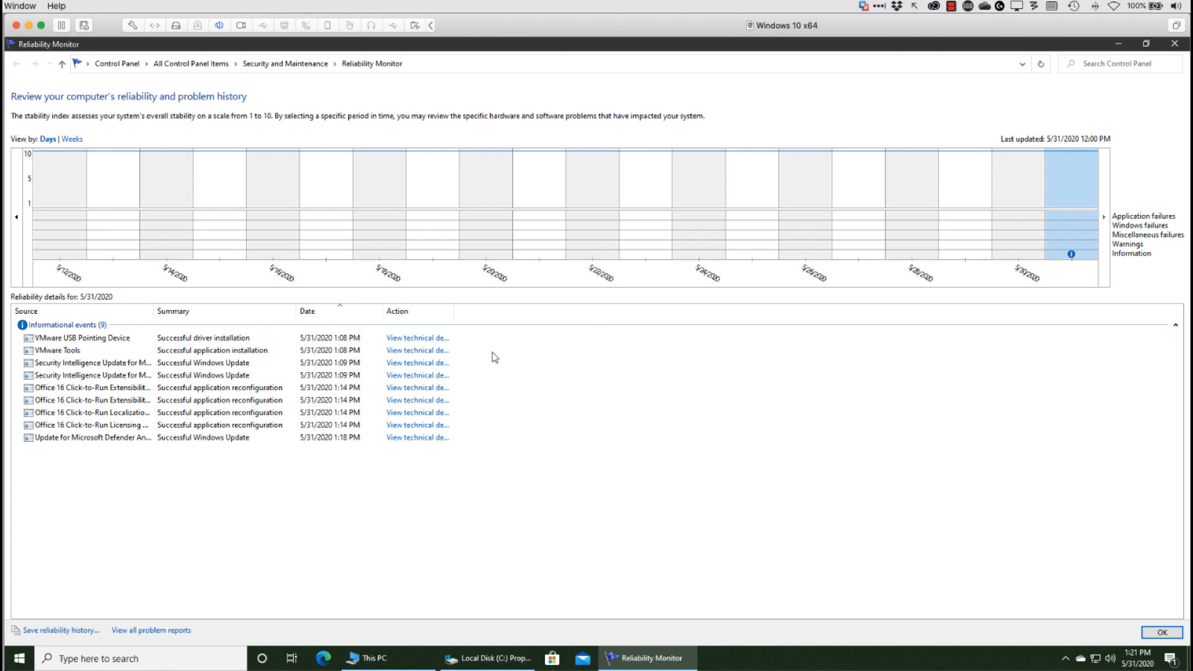
mouse_move(622, 370)
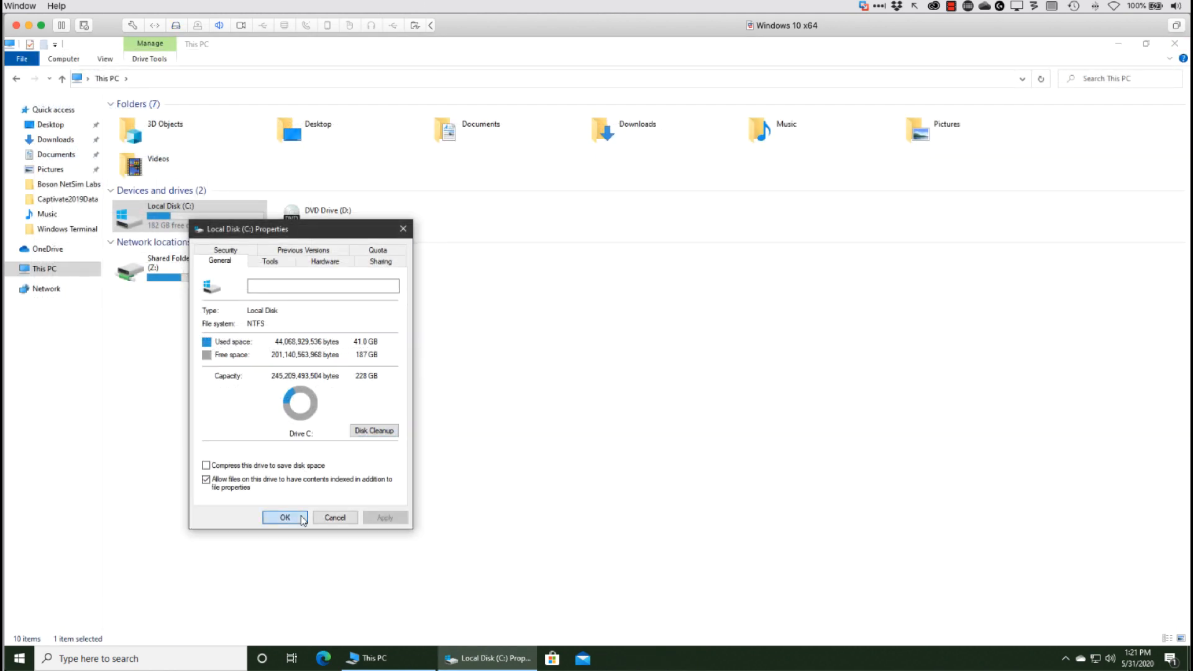
Close the Local Disk (C:) Properties with OK and the This PC window, returning to the desktop.
click(286, 518)
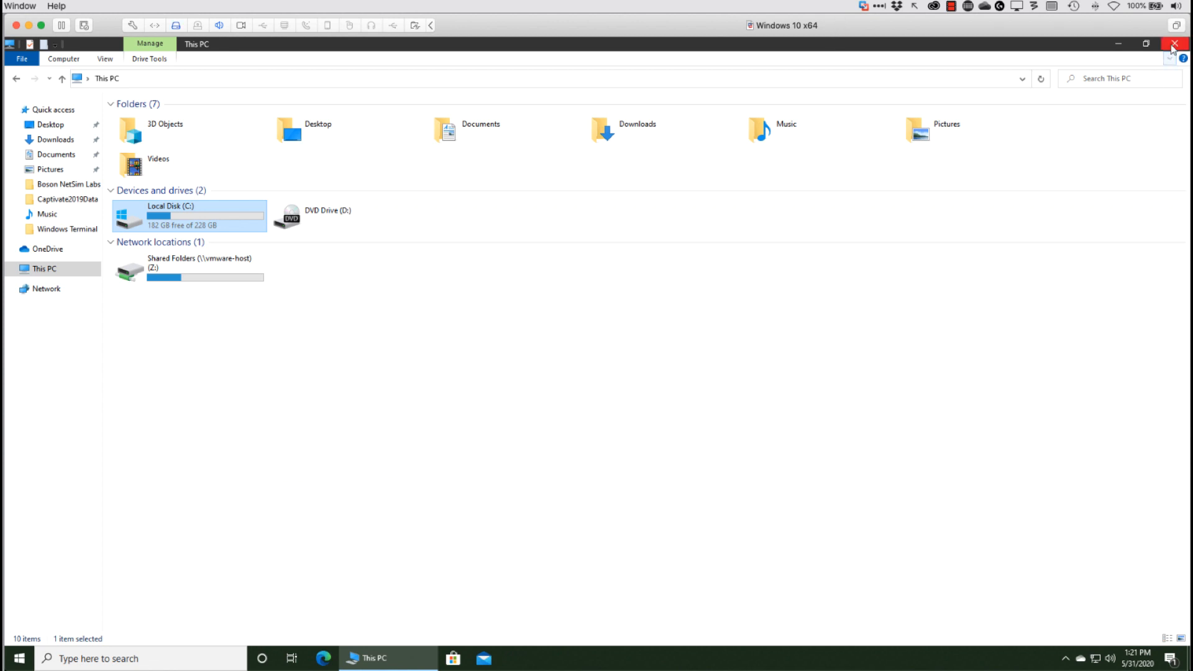
click(1175, 43)
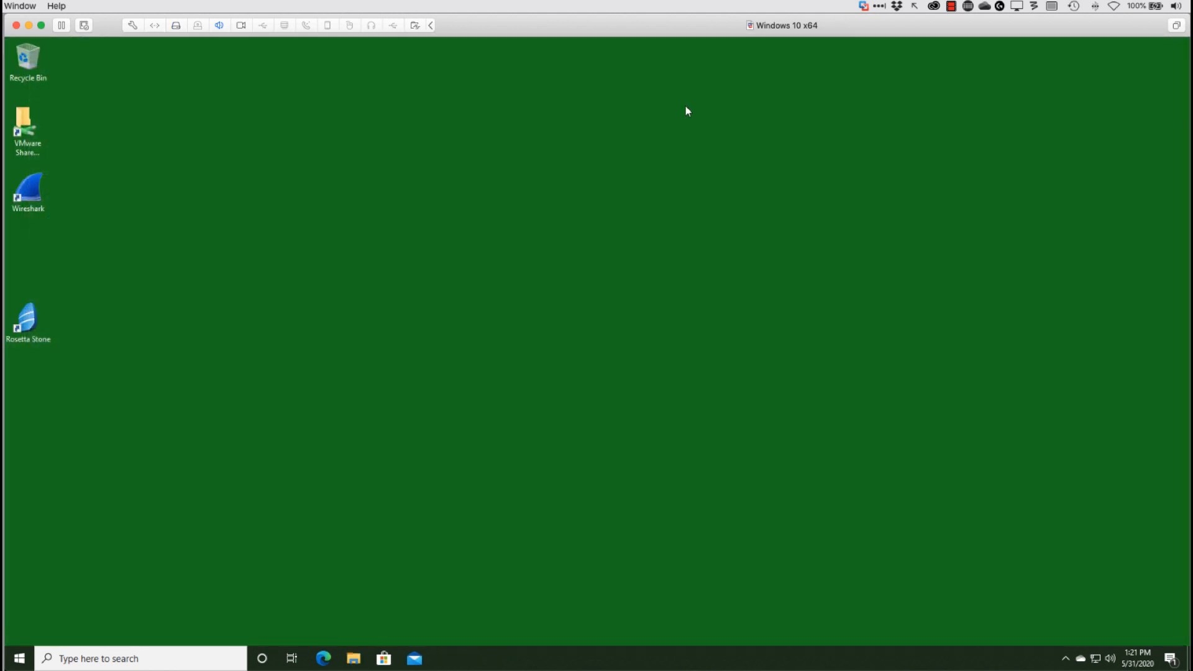